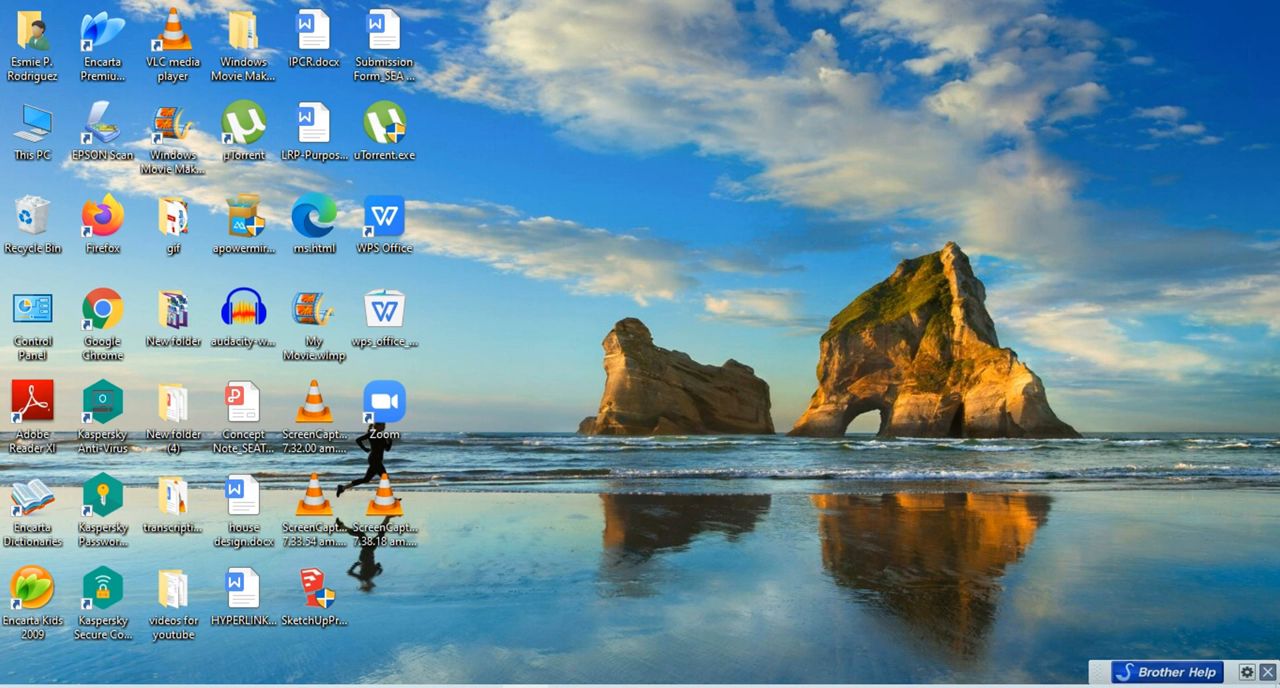
mouse_move(526, 674)
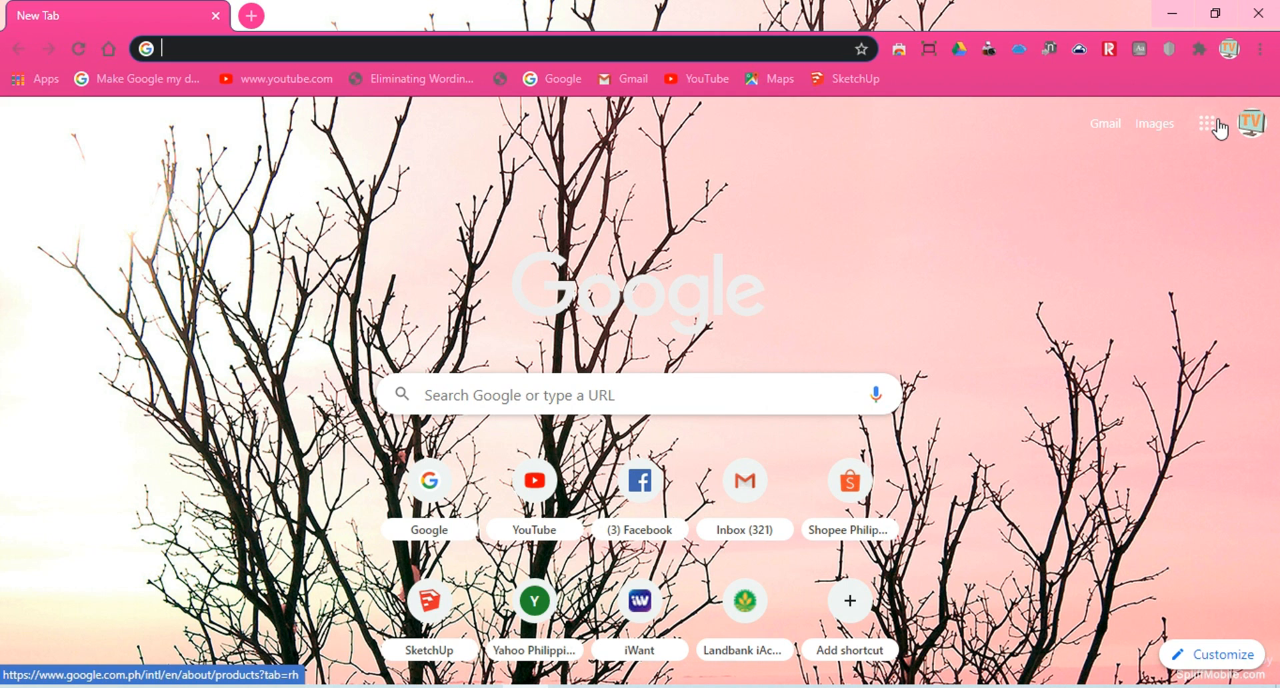
mouse_move(1207, 124)
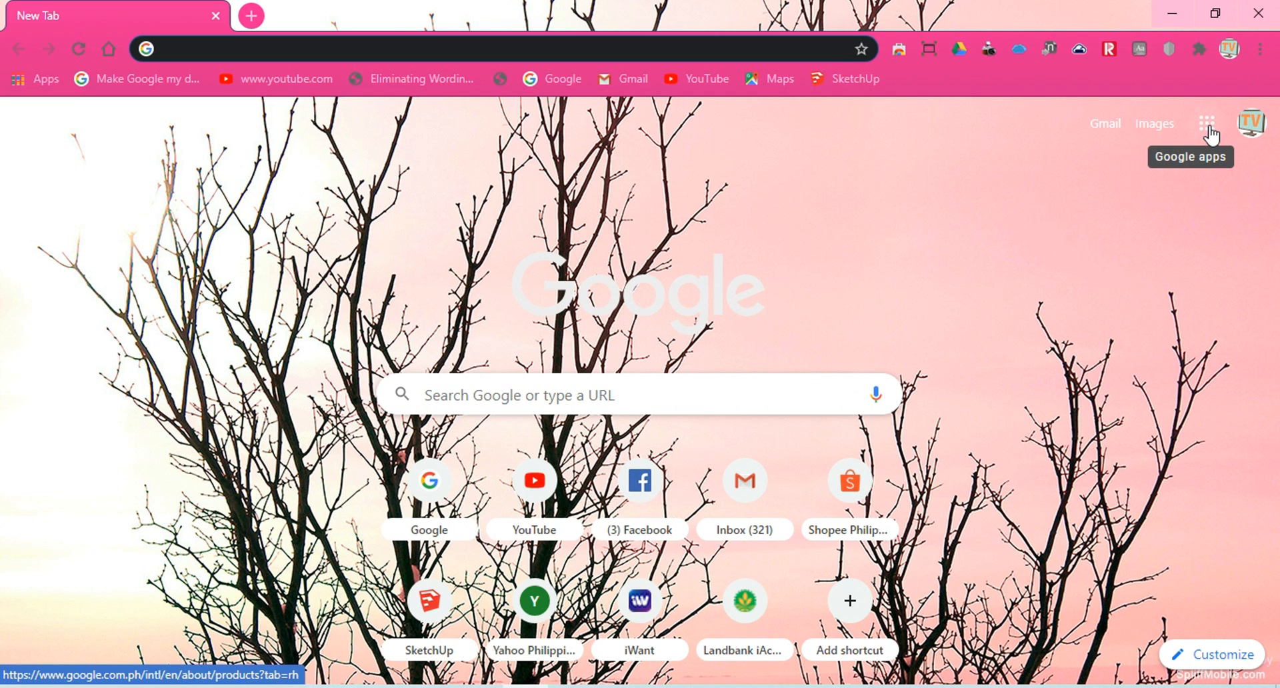
- Go to Google Drive from the Google apps grid to preview STUDY SCHEDULE.pdf
left_click(1207, 123)
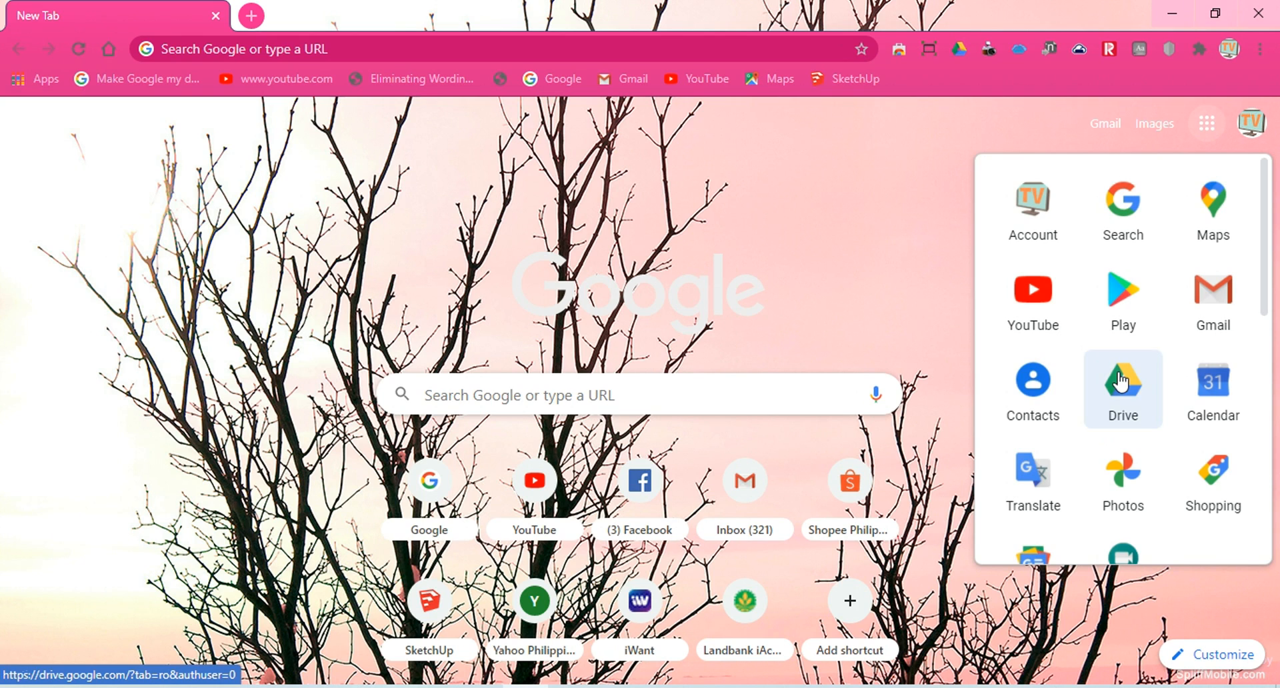
left_click(1122, 385)
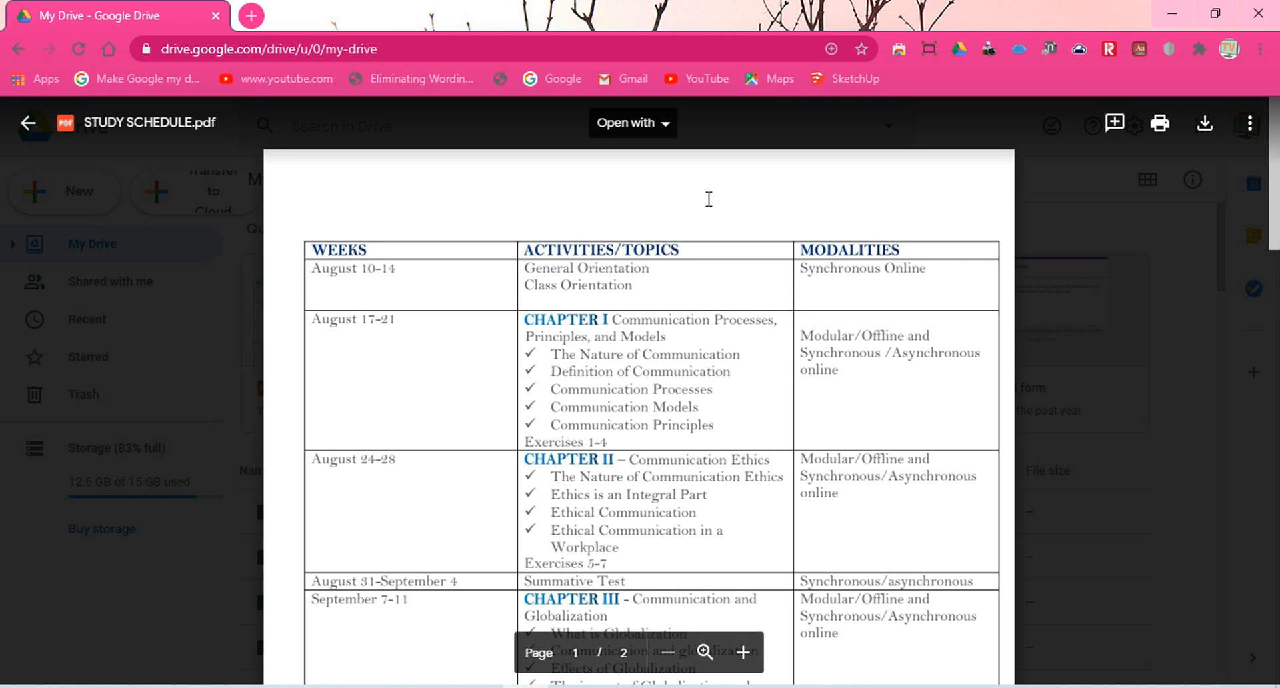
mouse_move(731, 210)
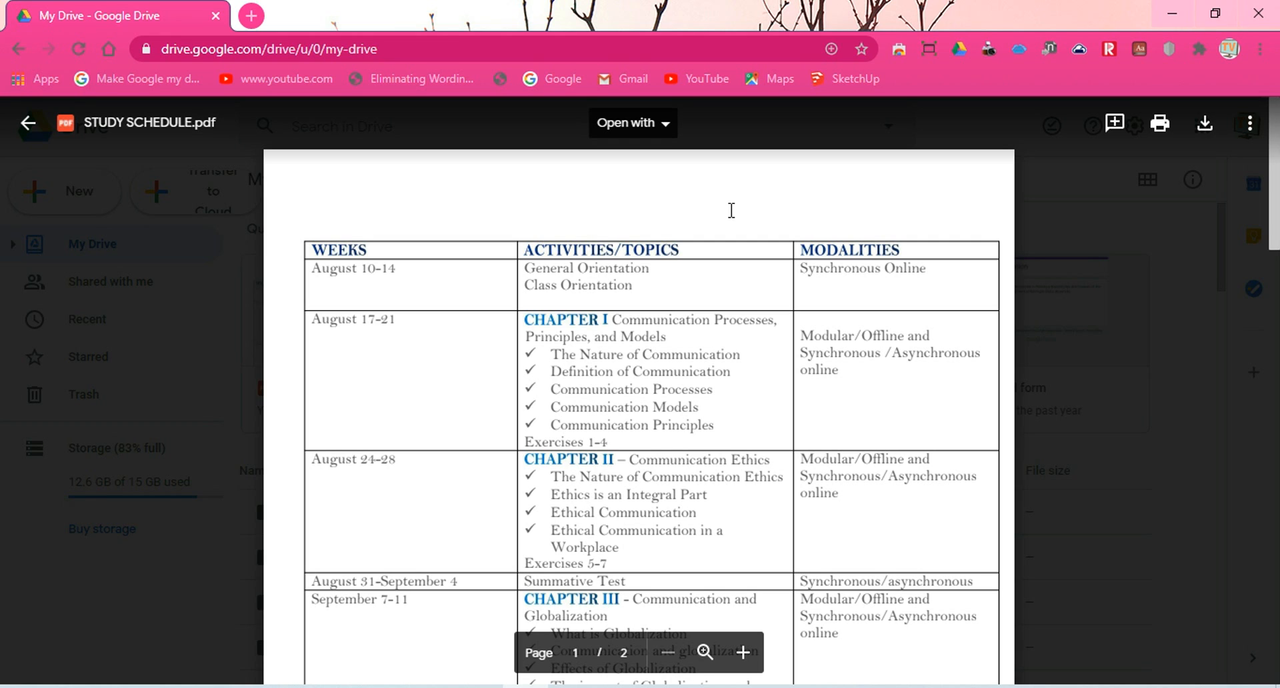
mouse_move(28, 122)
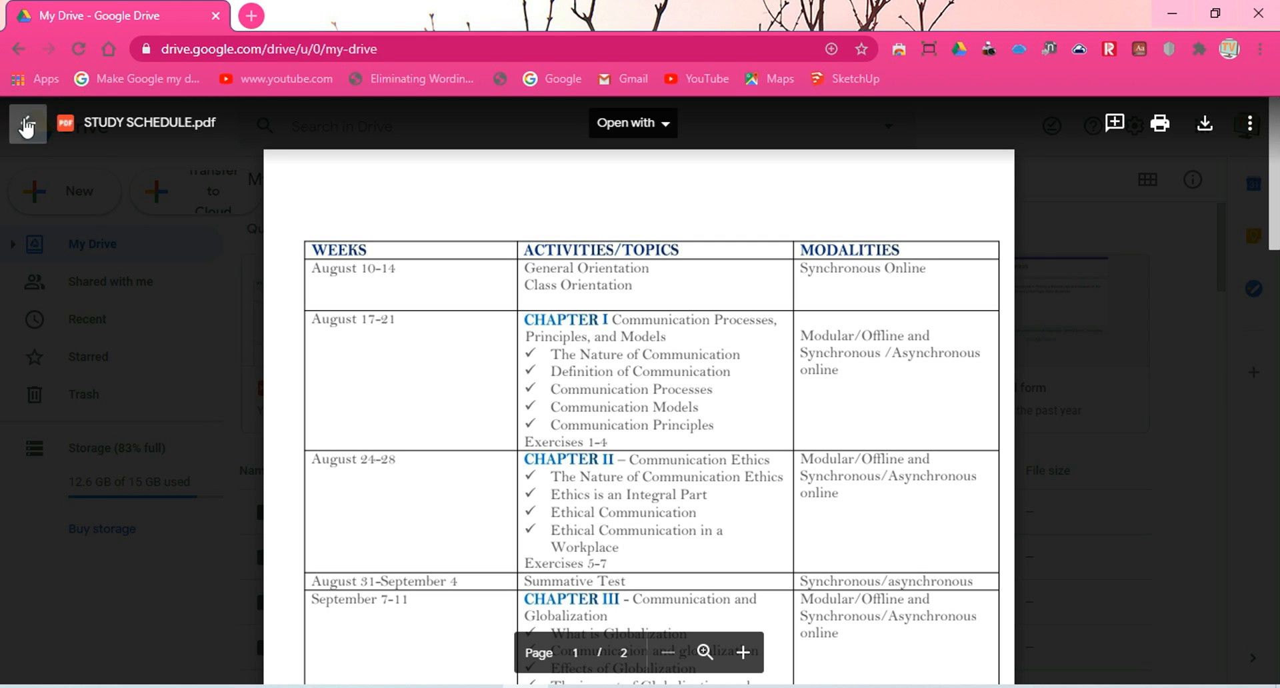
- Close the preview and copy the shareable link for STUDY SCHEDULE.pdf
left_click(26, 124)
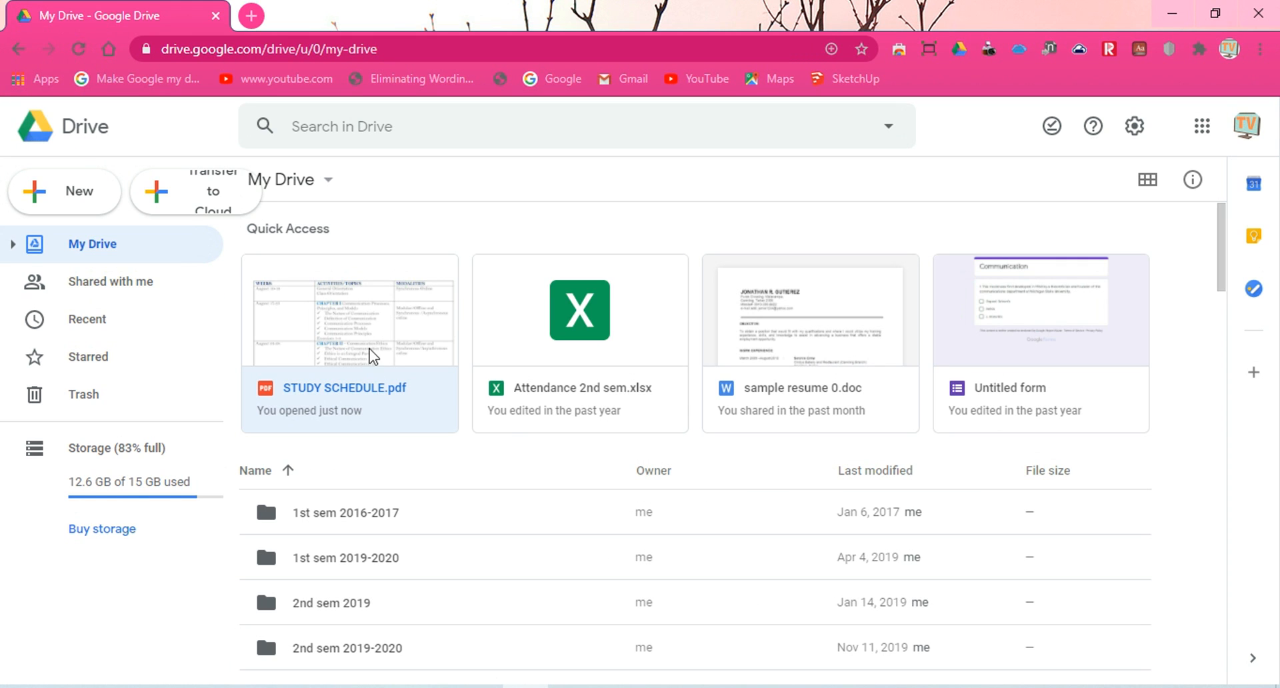
mouse_move(364, 336)
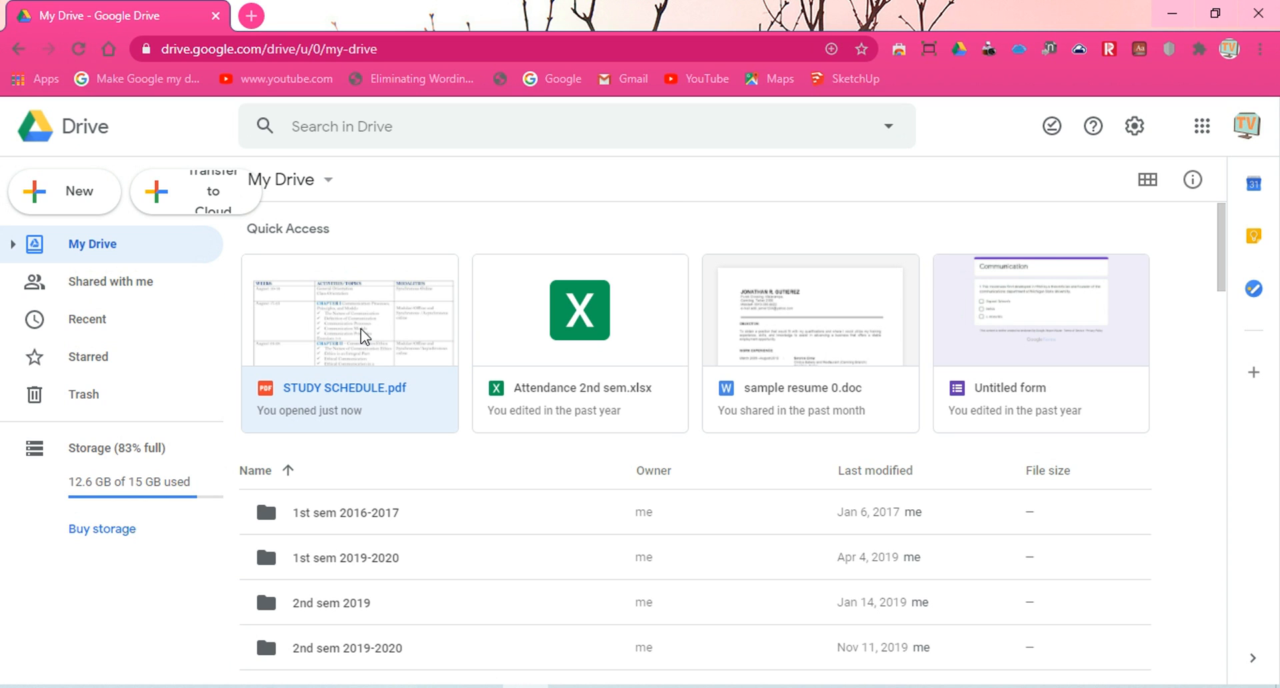
right_click(349, 335)
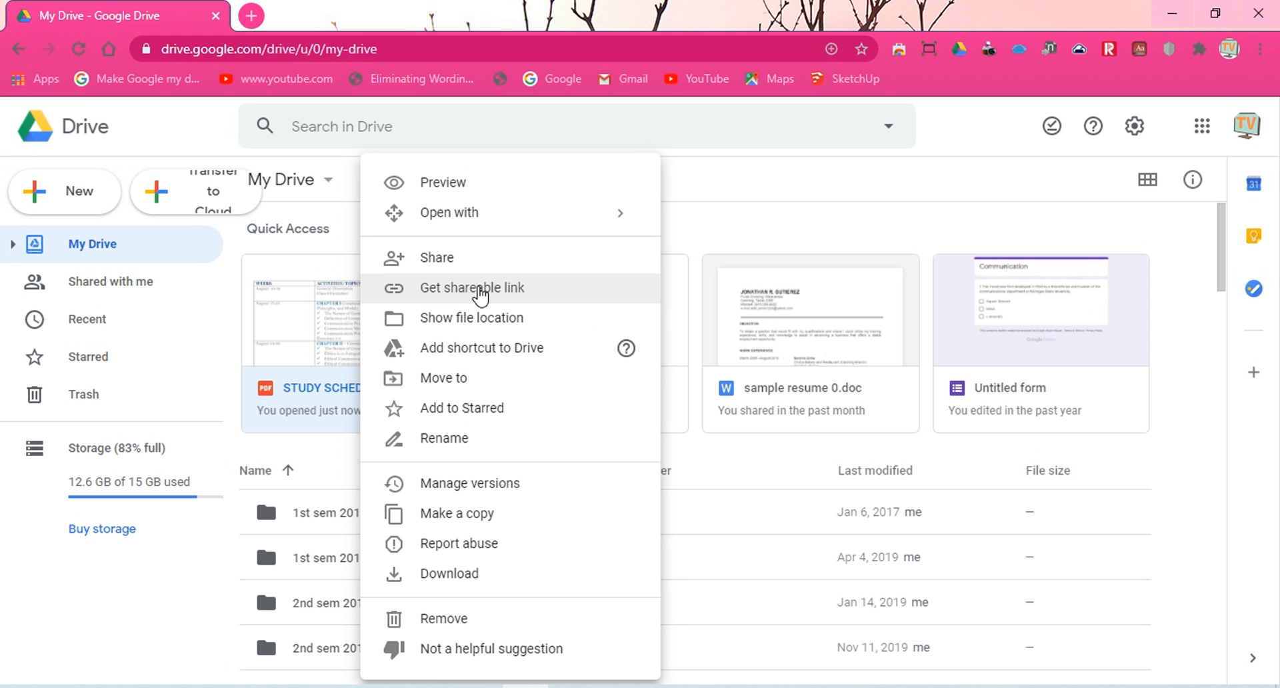
left_click(472, 287)
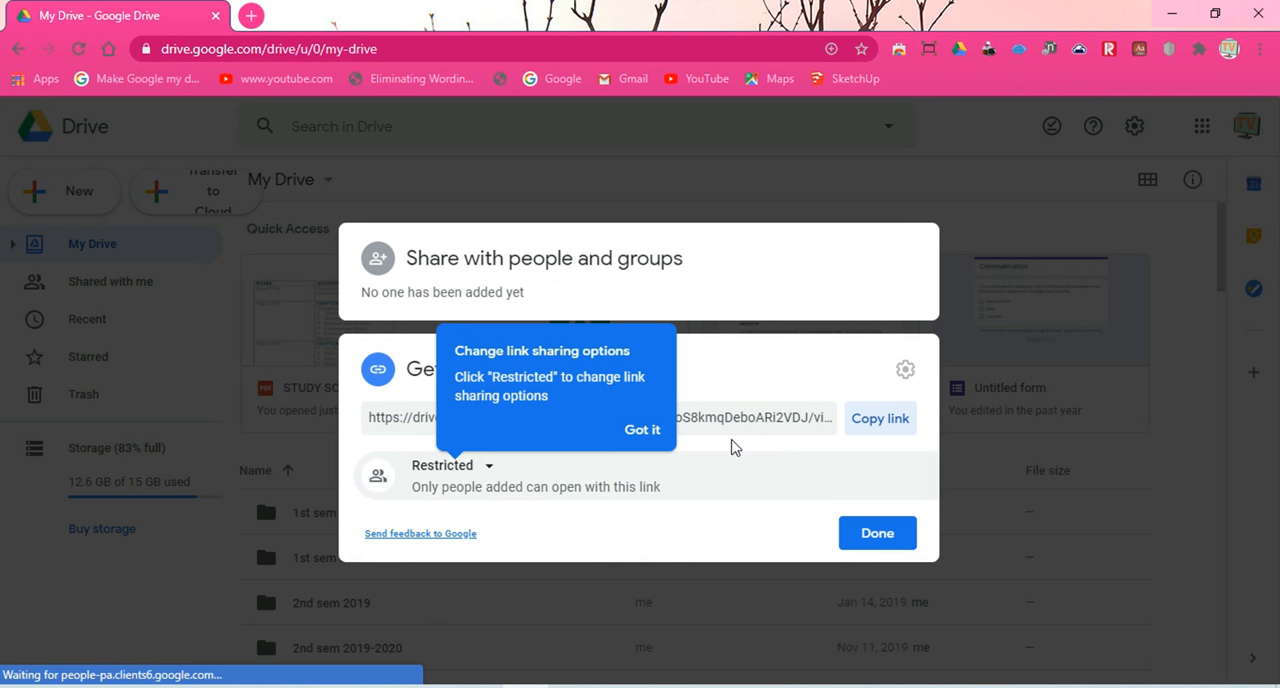
left_click(642, 429)
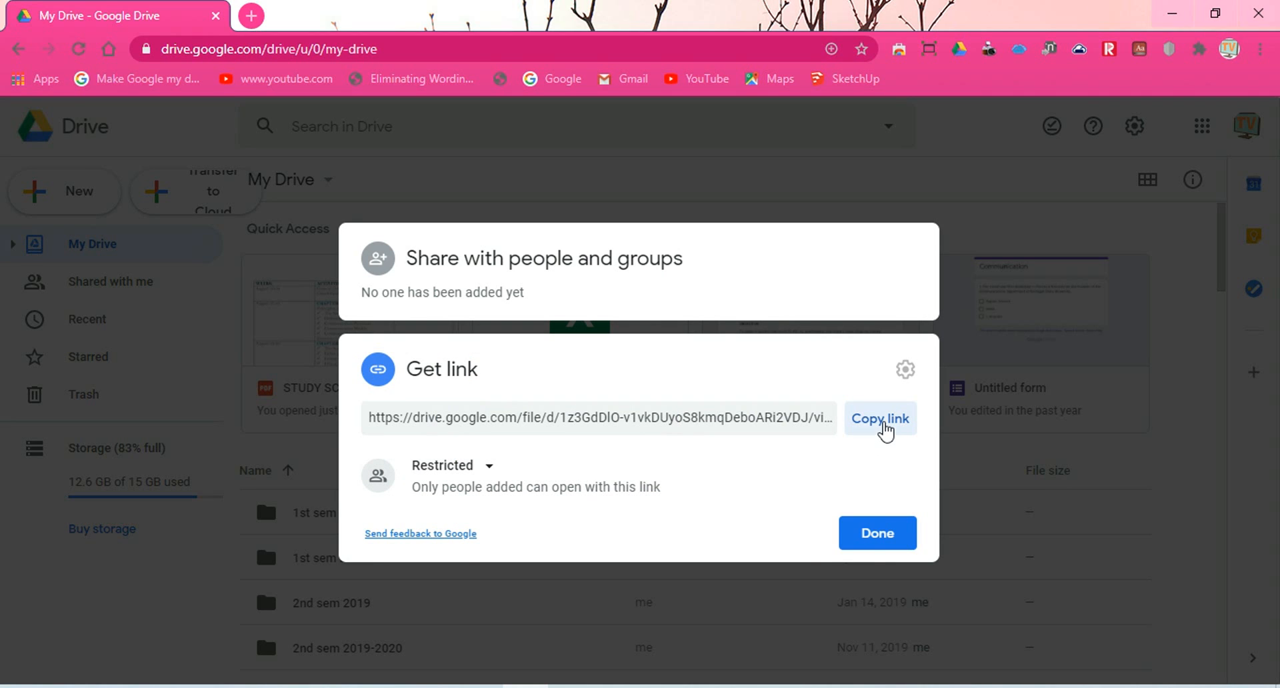
left_click(880, 419)
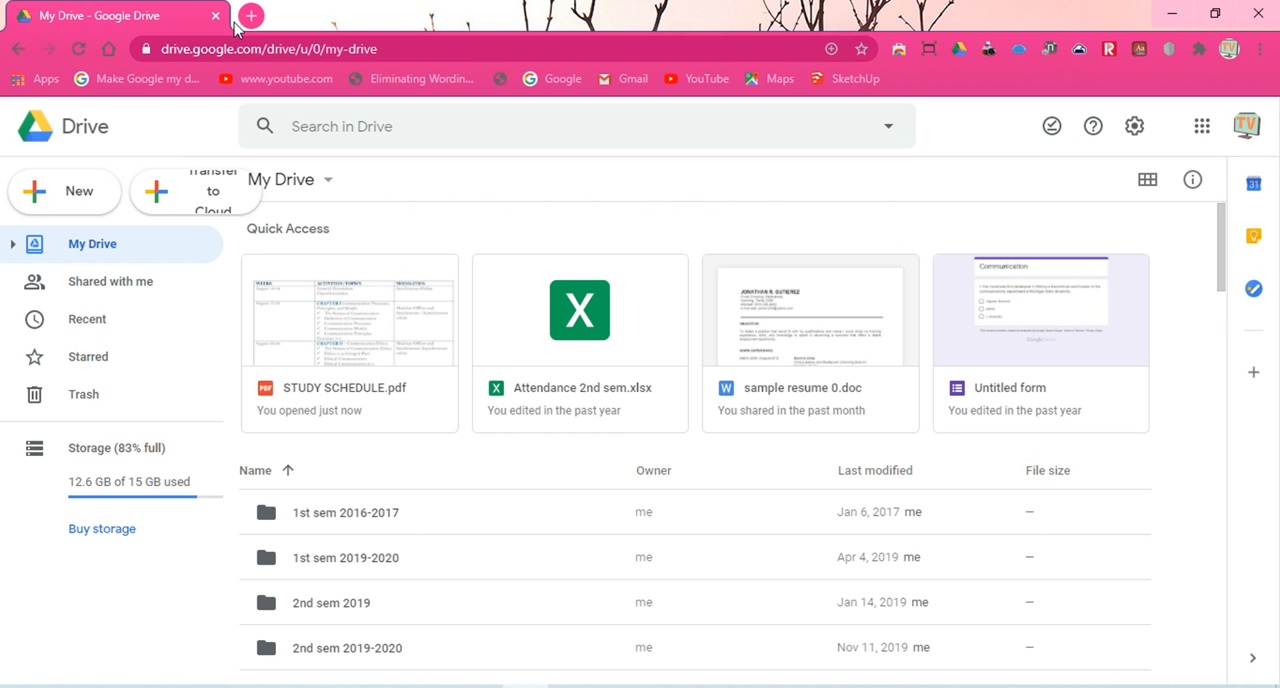
- Load the copied drive.google.com/file/d/1z3GdDlO… link in a new tab, then go back
left_click(250, 15)
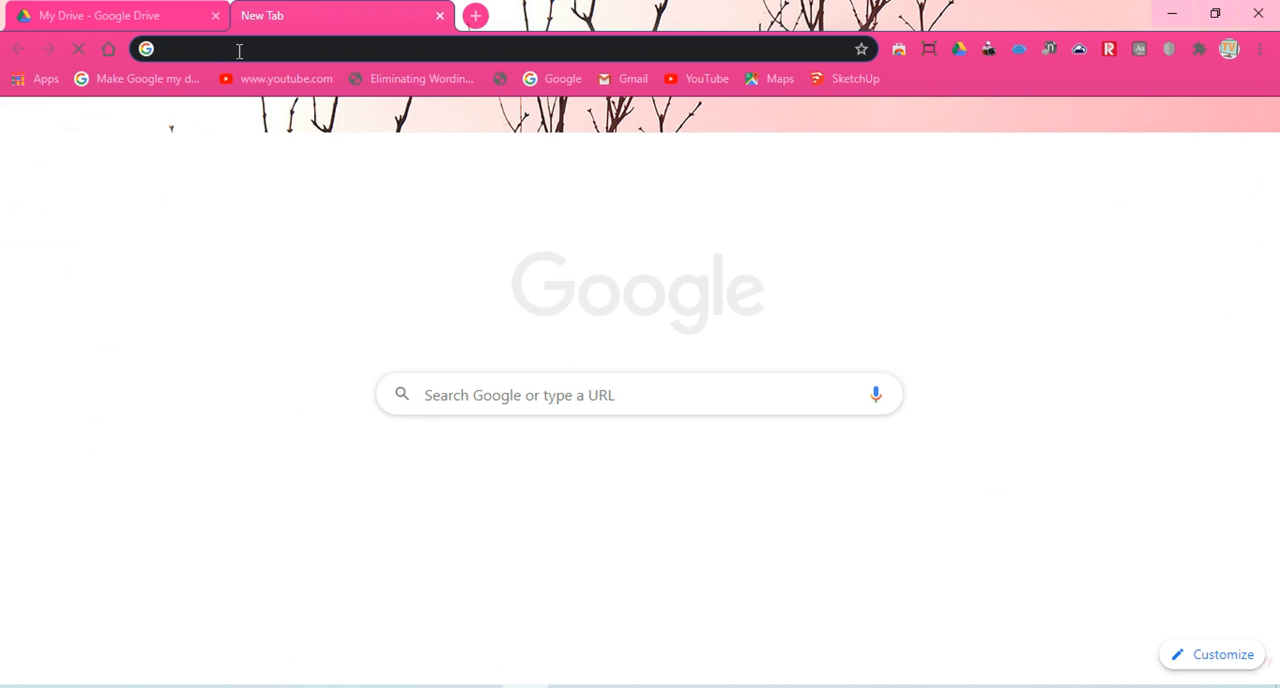
left_click(326, 49)
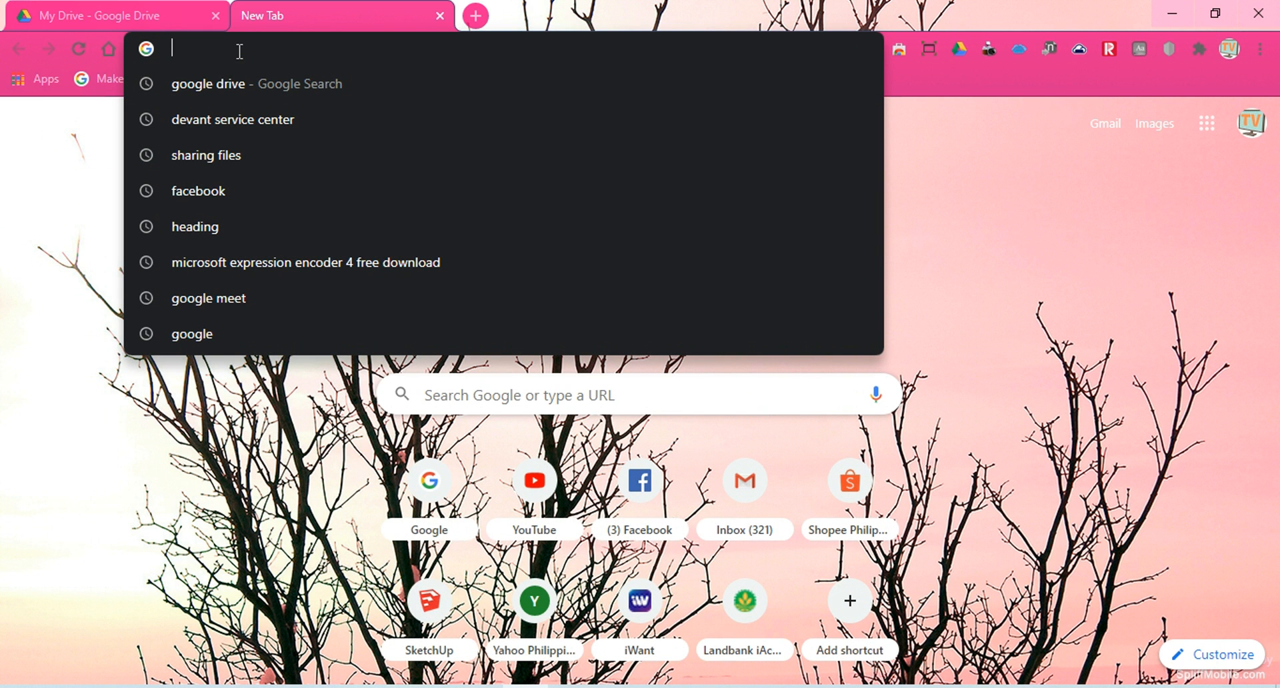
type("https://drive.google.com/file/d/1z3GdDlO-v1vkDUyoS8kmqDeboARi2VDJ/view?usp=sharing")
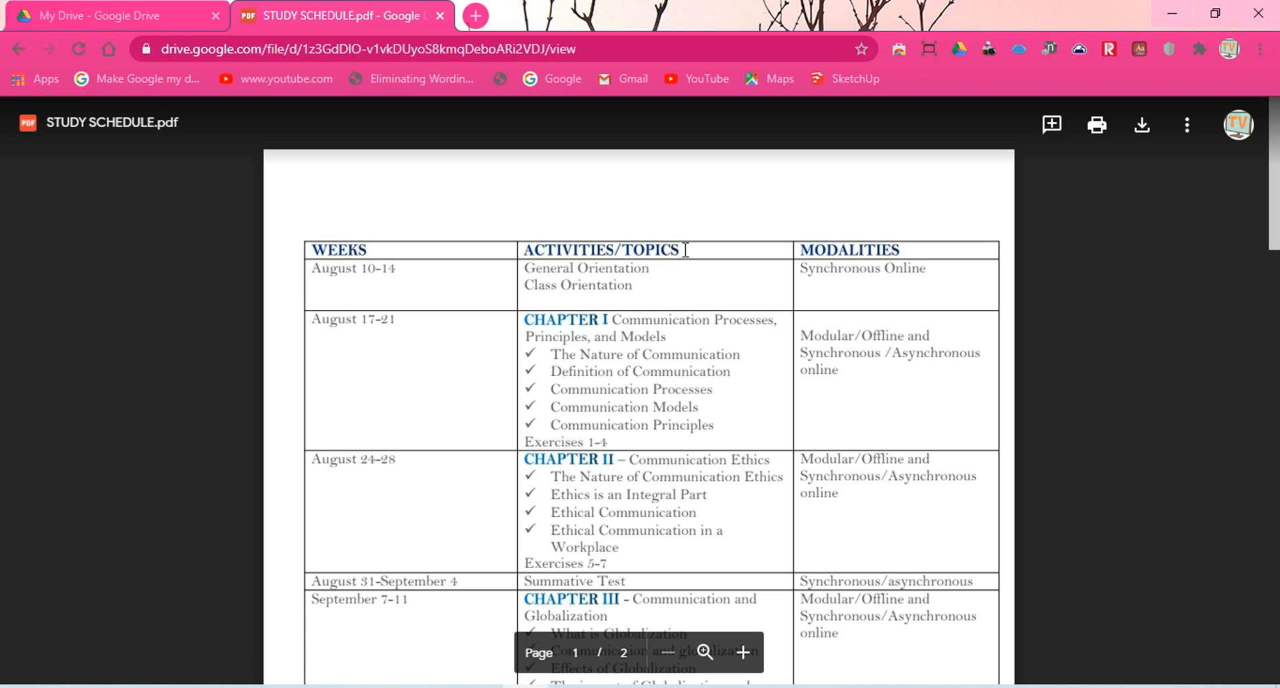
mouse_move(688, 204)
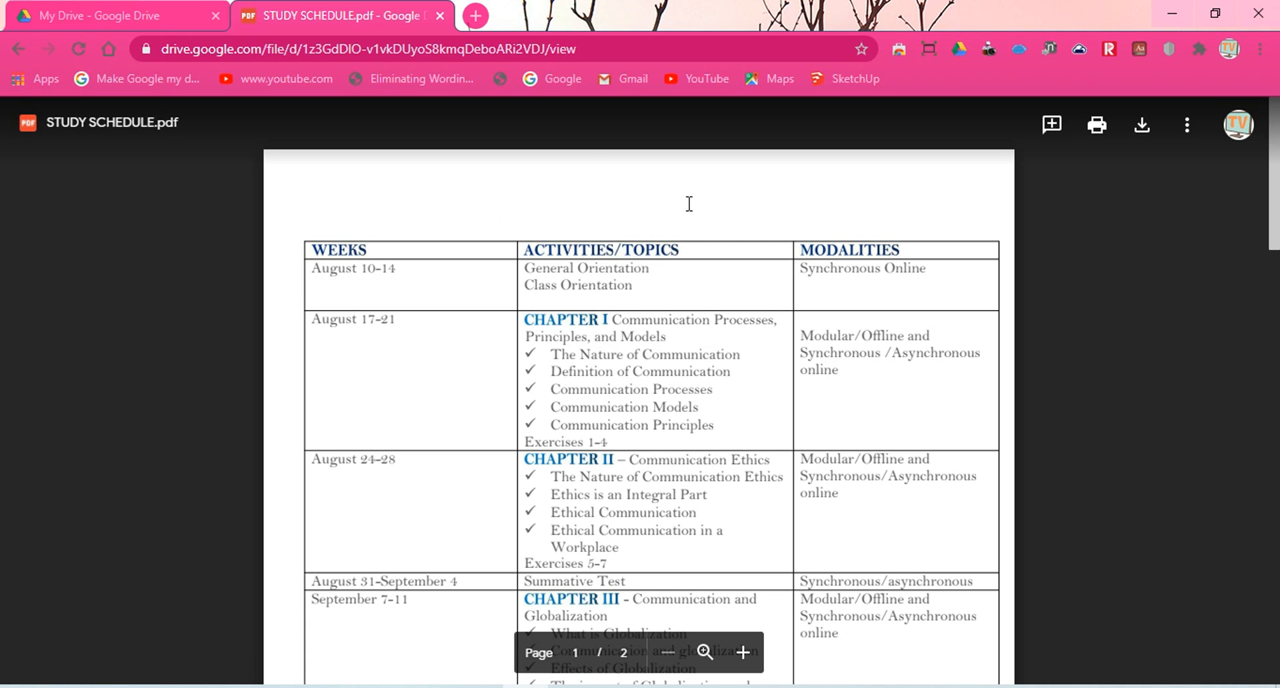
mouse_move(760, 190)
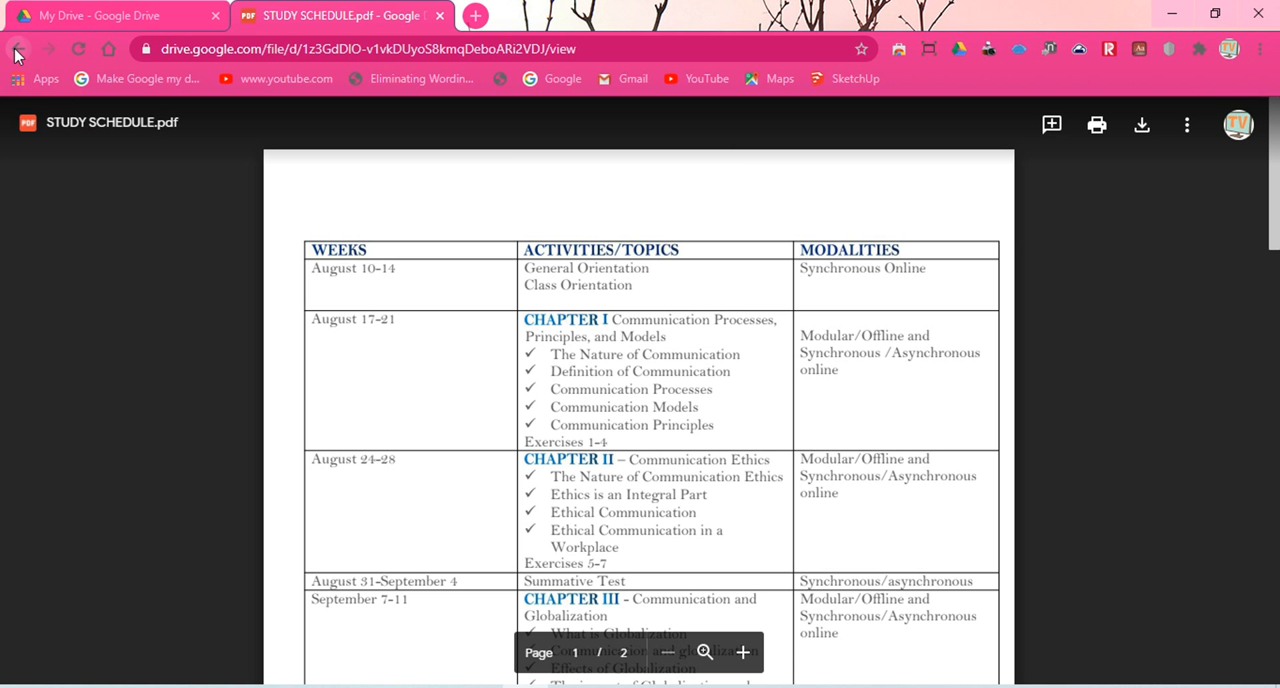
left_click(474, 16)
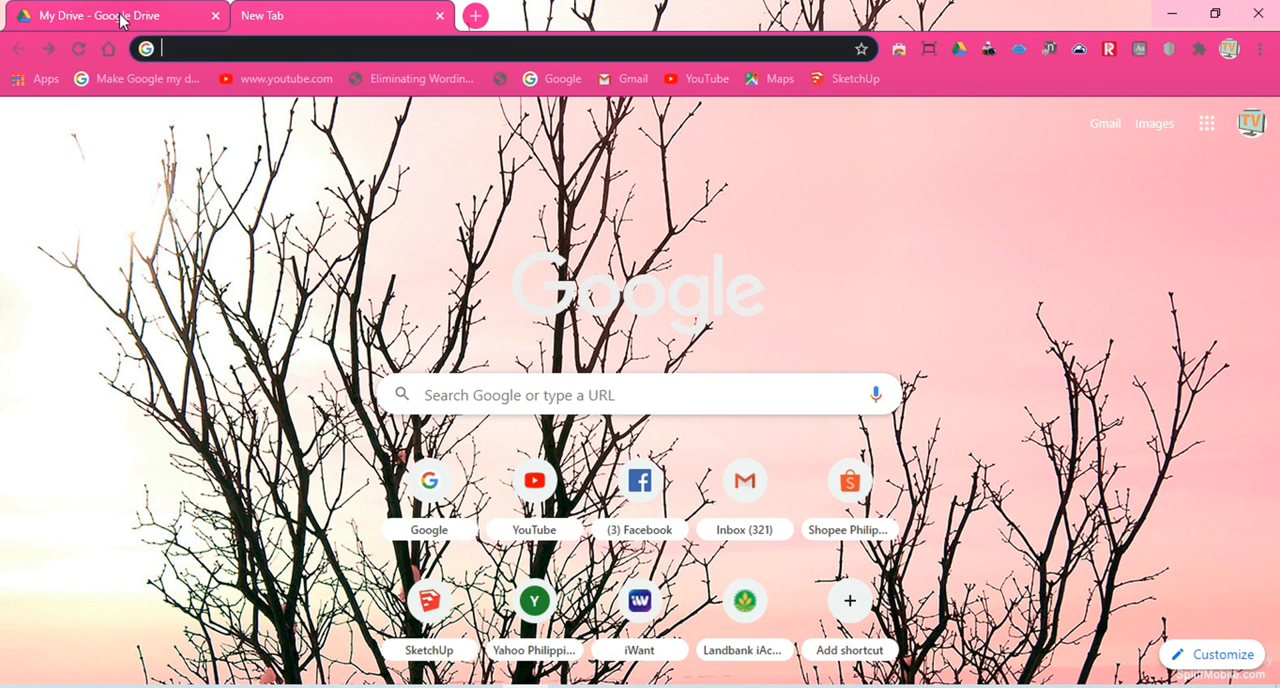
- Return to My Drive and open Manage versions for STUDY SCHEDULE.pdf
left_click(114, 15)
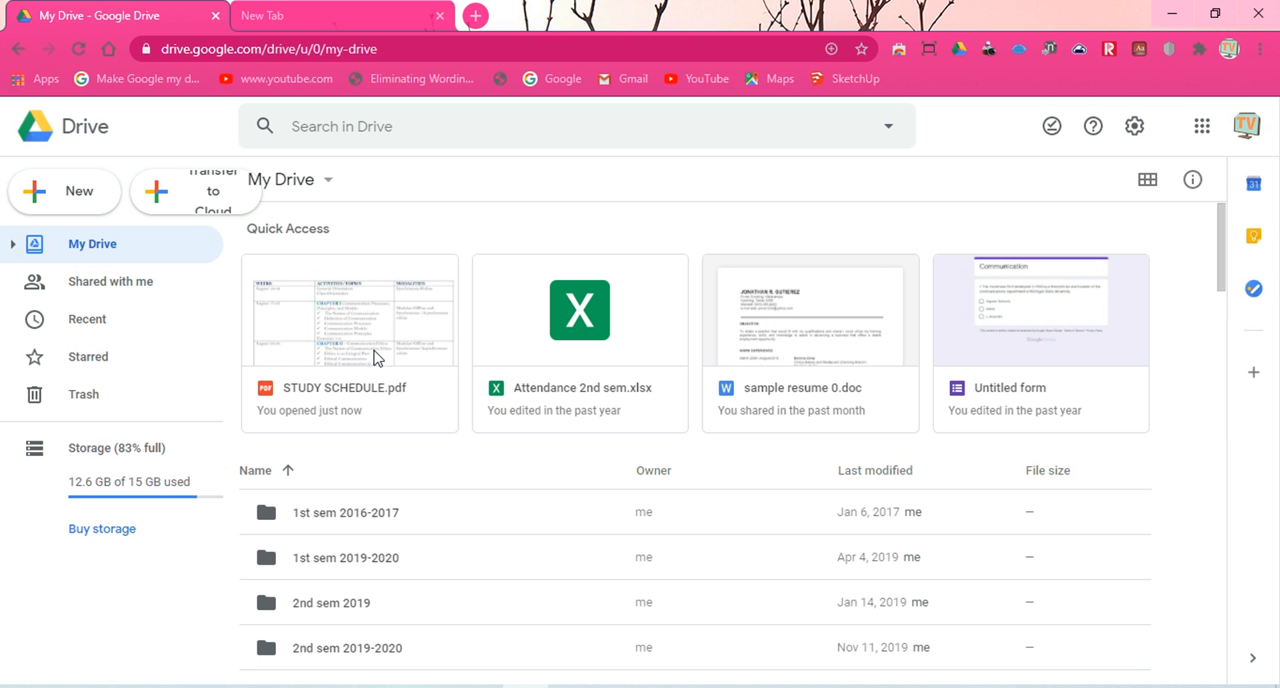
right_click(349, 343)
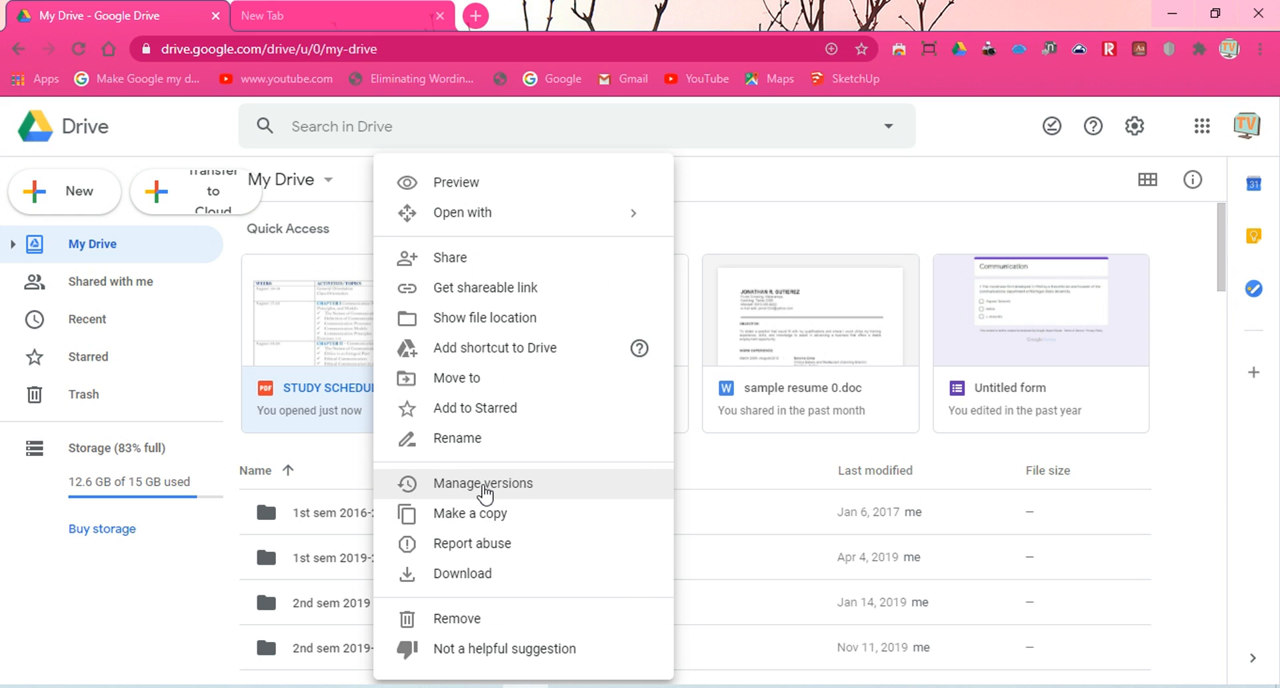
left_click(483, 483)
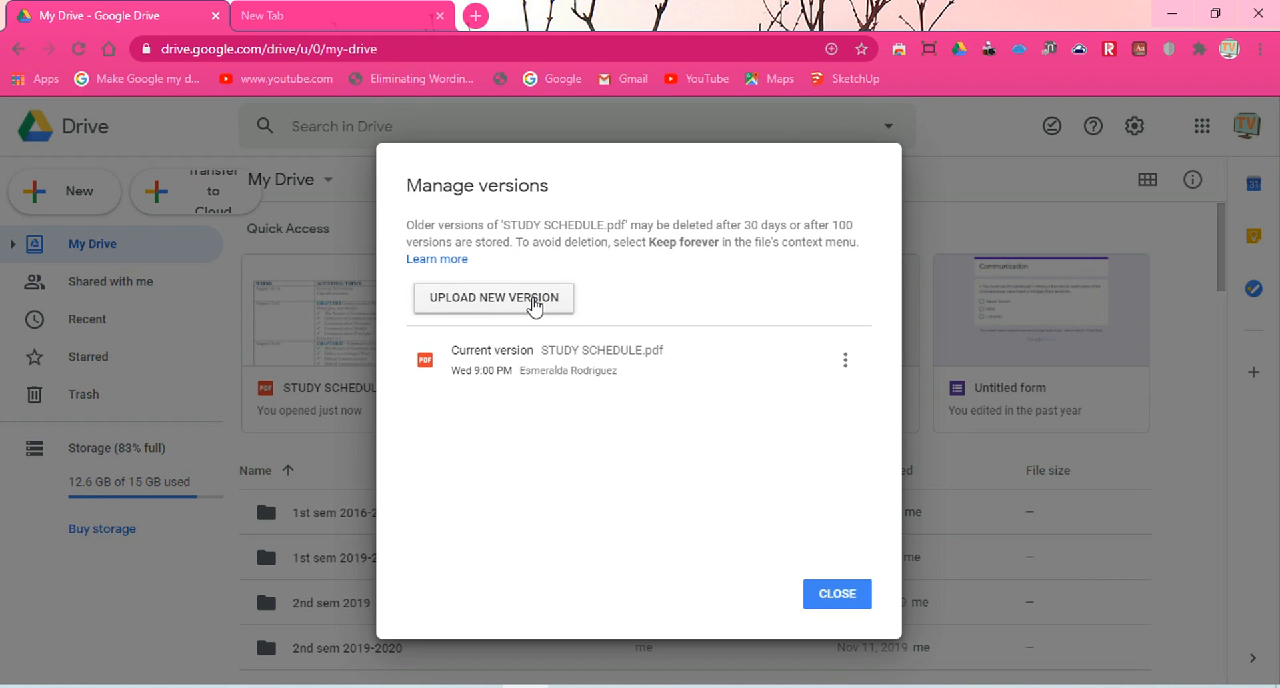
- Begin uploading a new version, browsing Documents for 'STUDY SCHEDULE updated as of august.pdf'
left_click(493, 298)
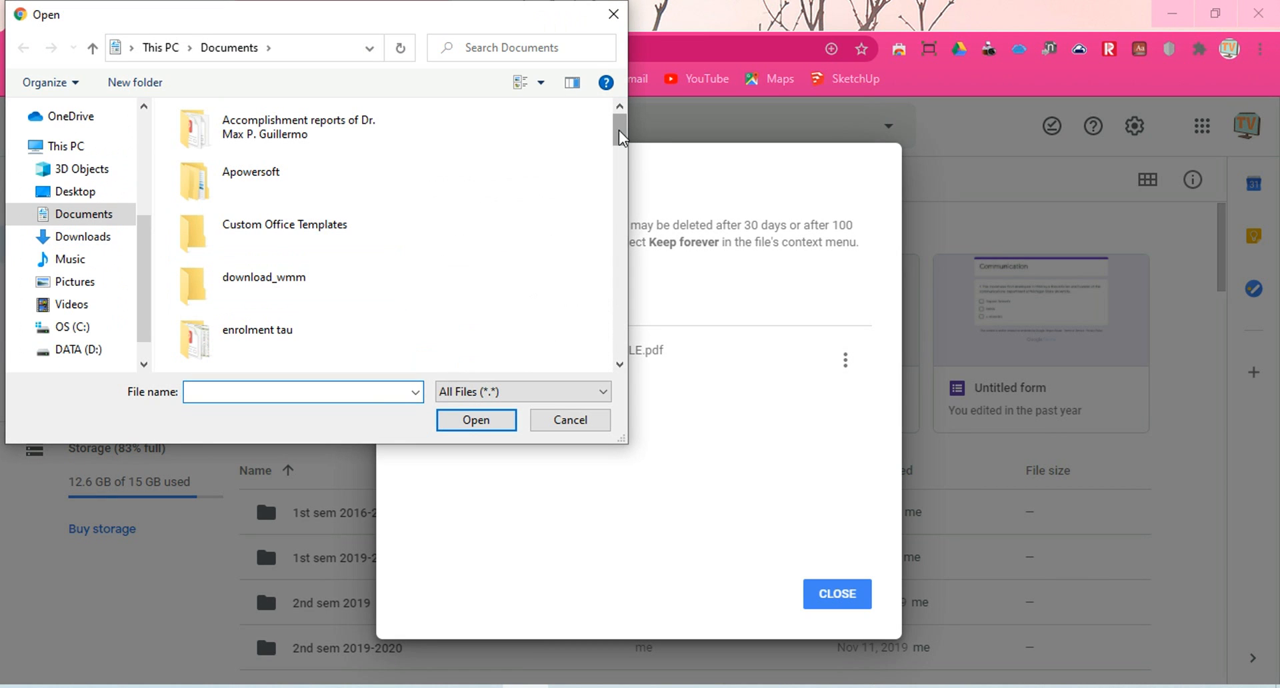
left_click(88, 214)
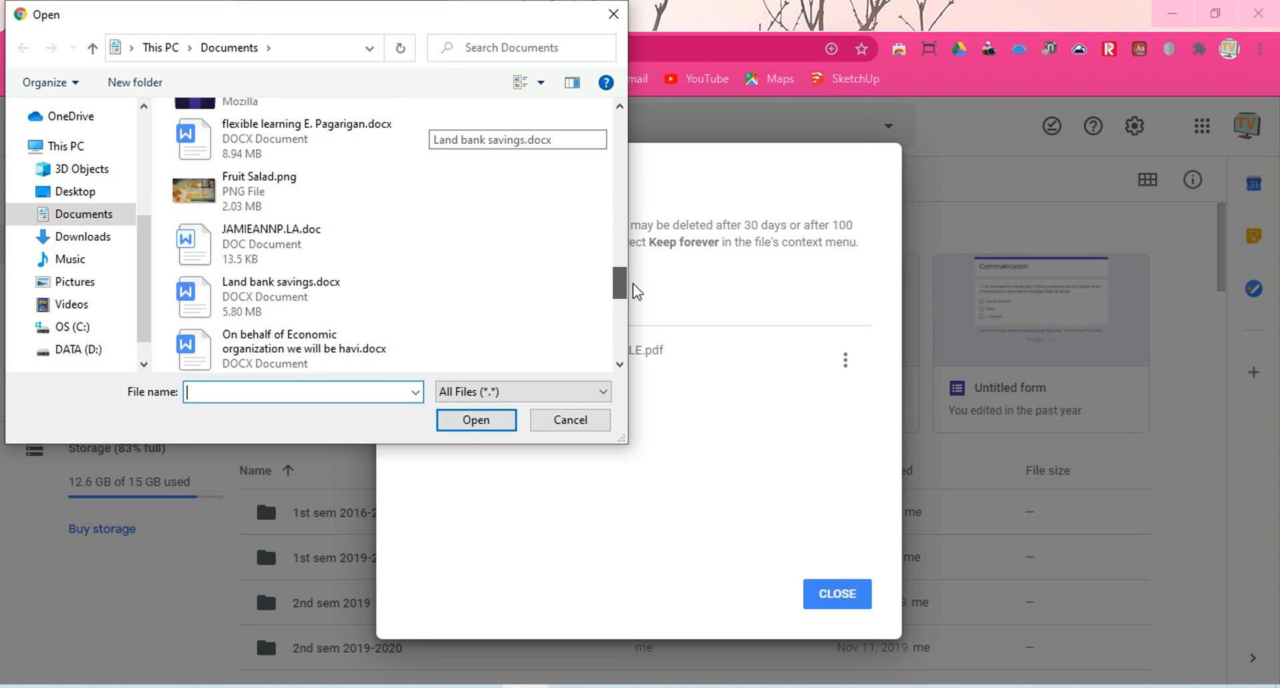
scroll("down", 3)
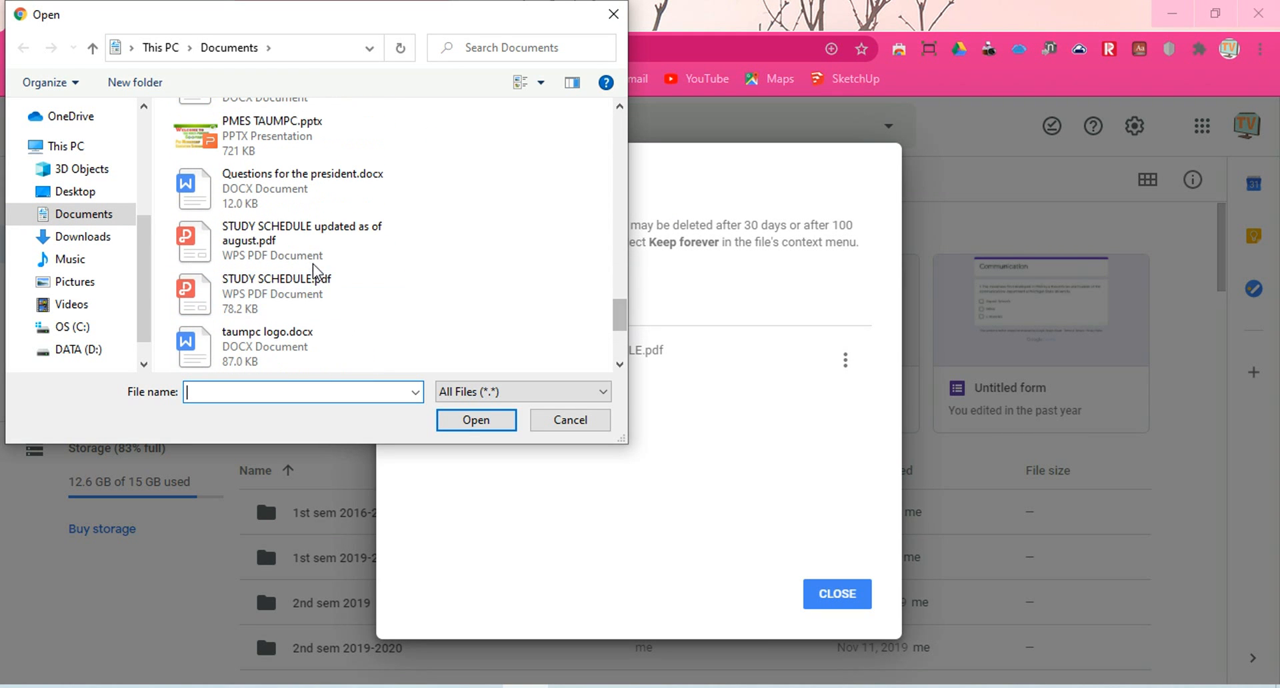
mouse_move(302, 240)
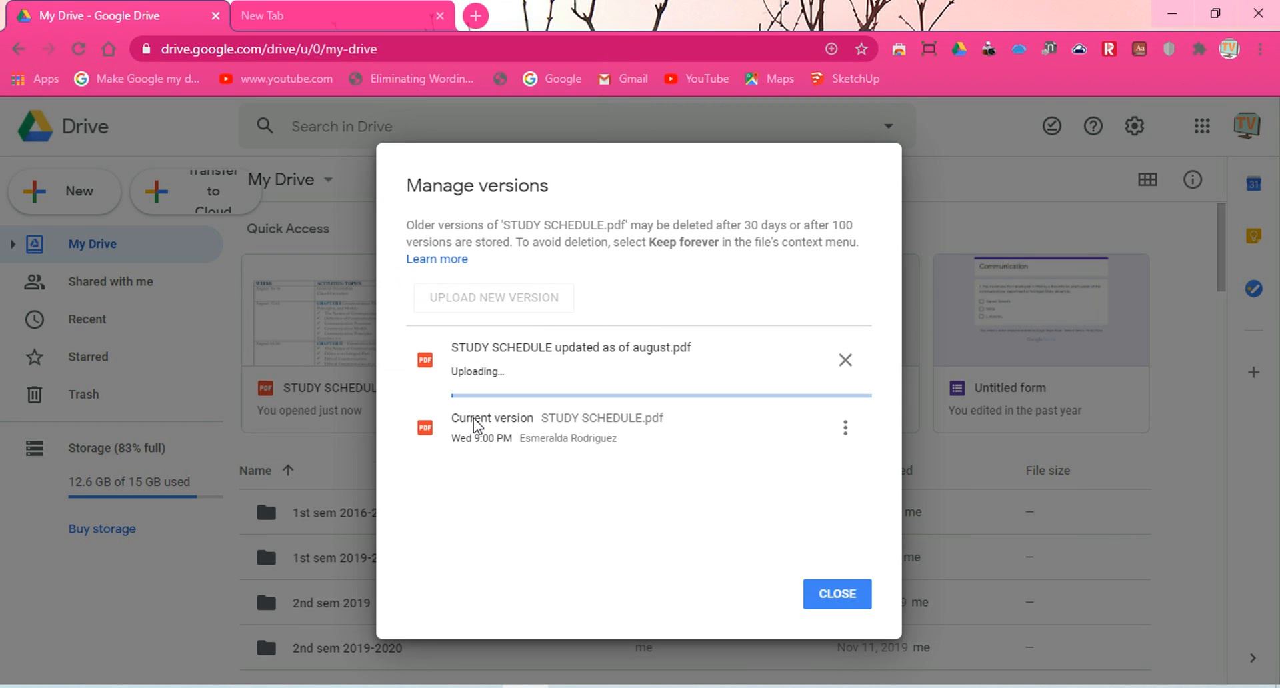
mouse_move(562, 528)
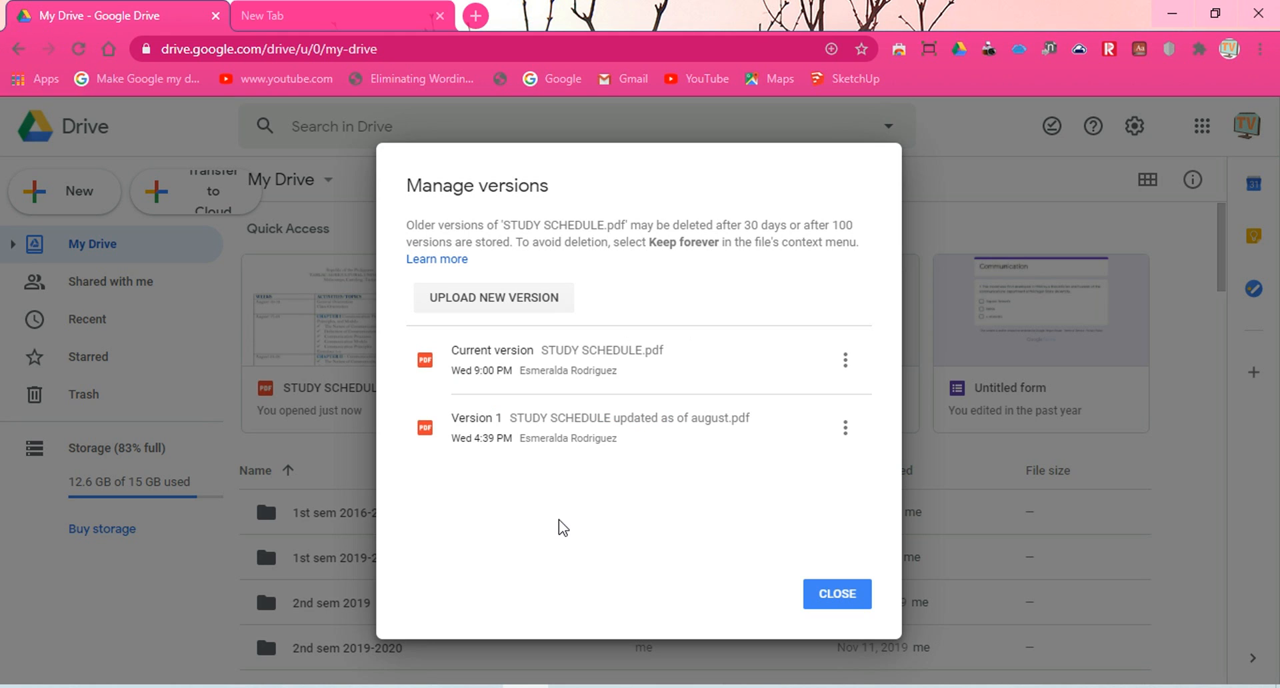
mouse_move(608, 312)
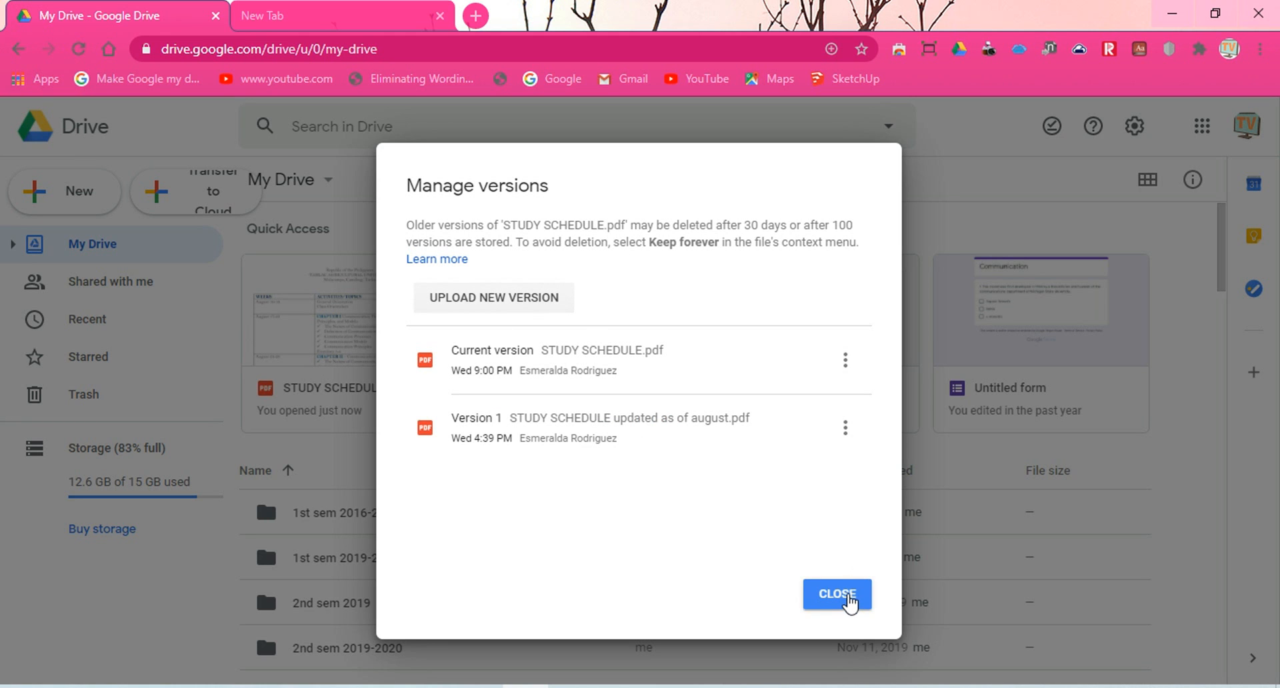
- Close Manage versions and select the Drive sharing link in the WPS Office document
left_click(836, 593)
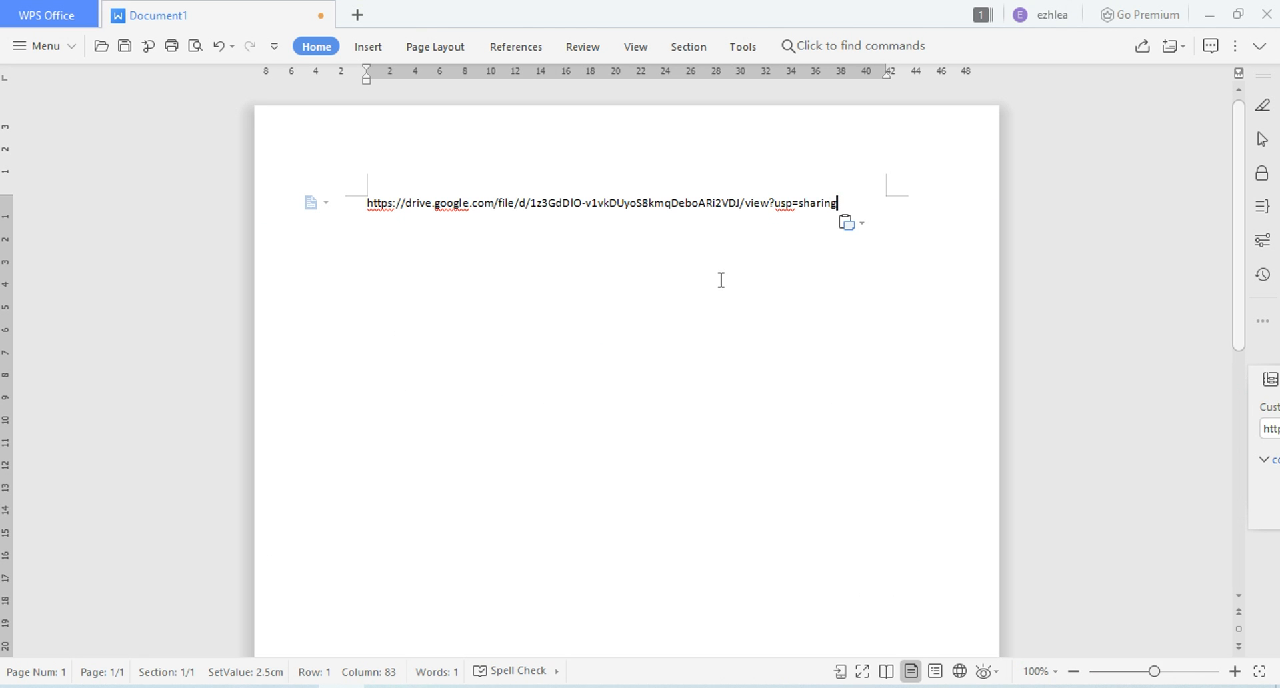
mouse_move(603, 356)
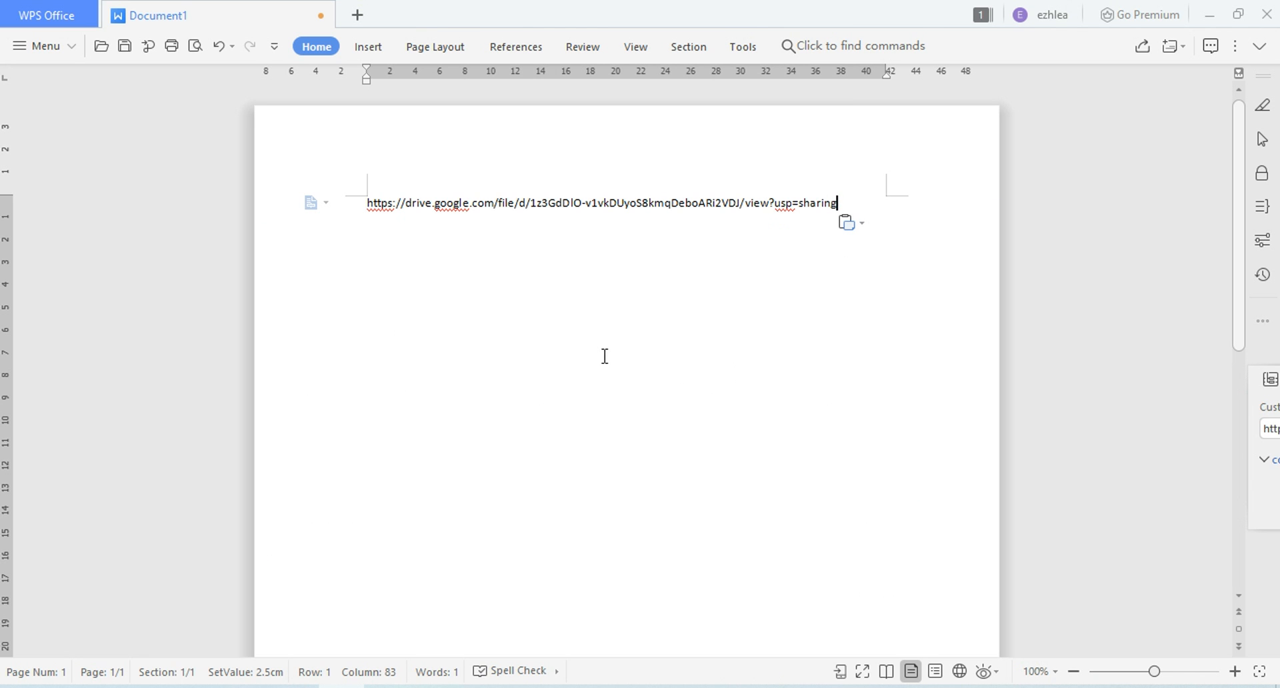
mouse_move(858, 194)
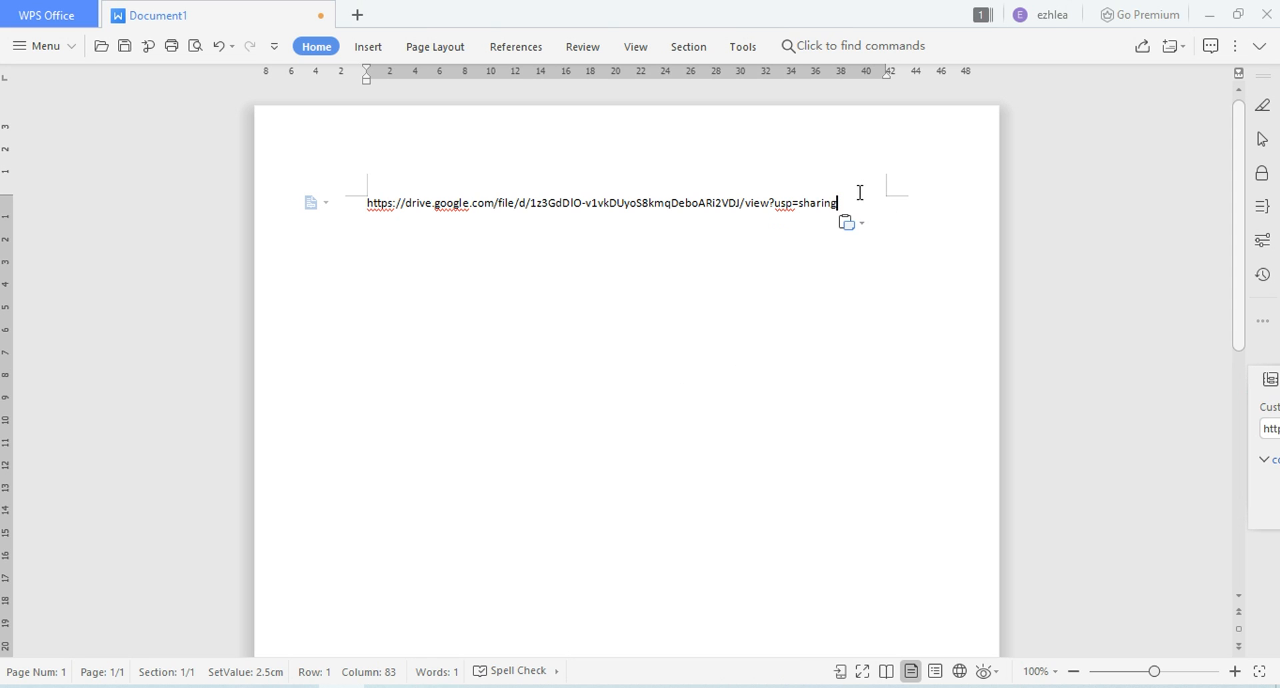
triple_click(600, 203)
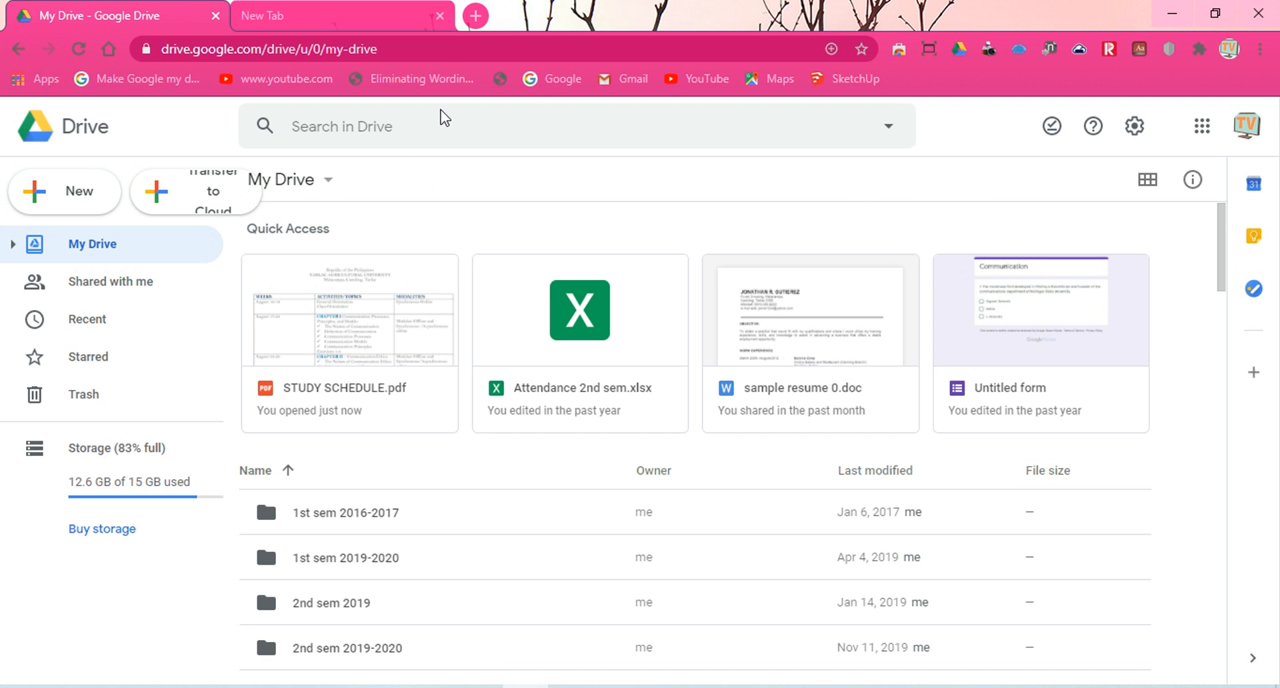
- Paste the shared link into a new tab to view the August-updated schedule
left_click(335, 16)
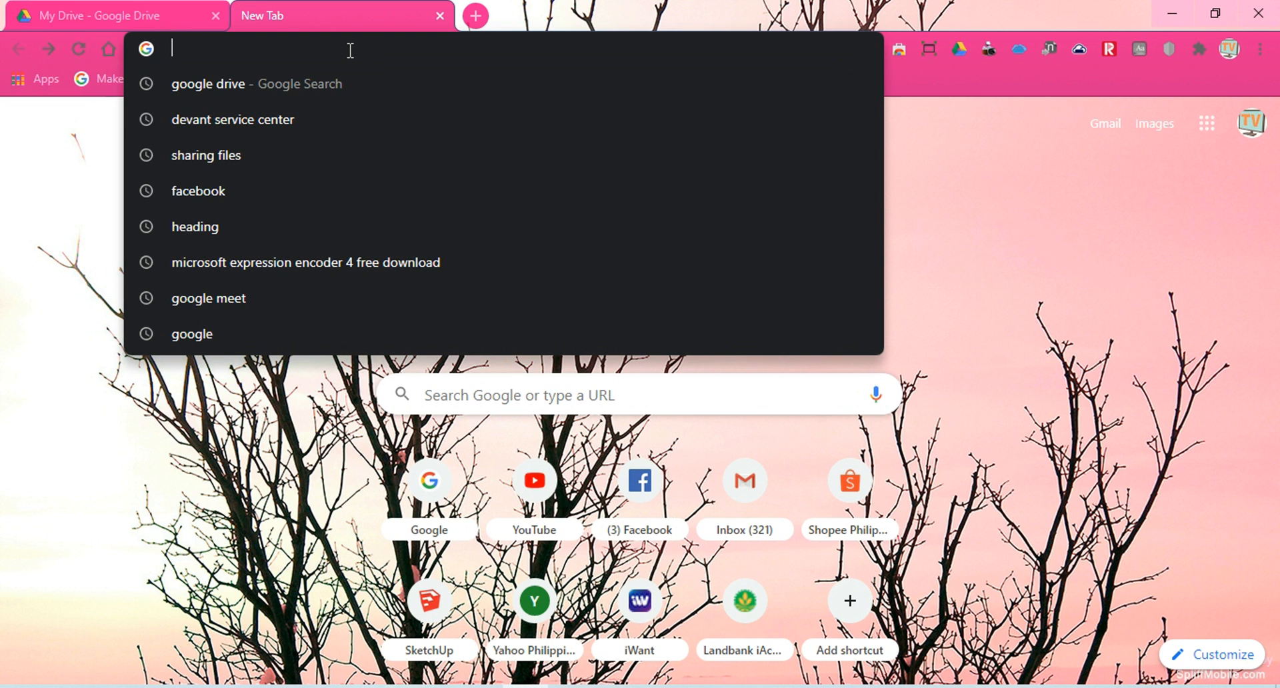
type("https://drive.google.com/file/d/1z3GdDlO-v1vkDUyoS8kmqDeboARi2VDJ/view?usp=sharing")
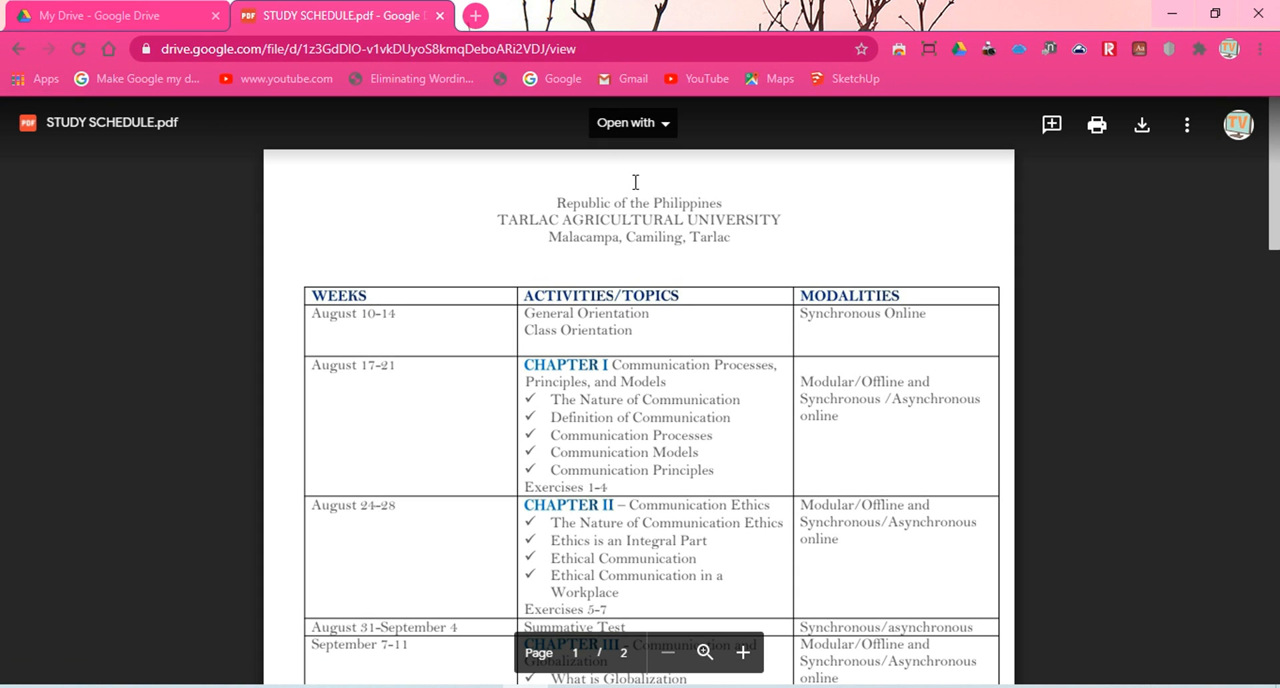
mouse_move(743, 263)
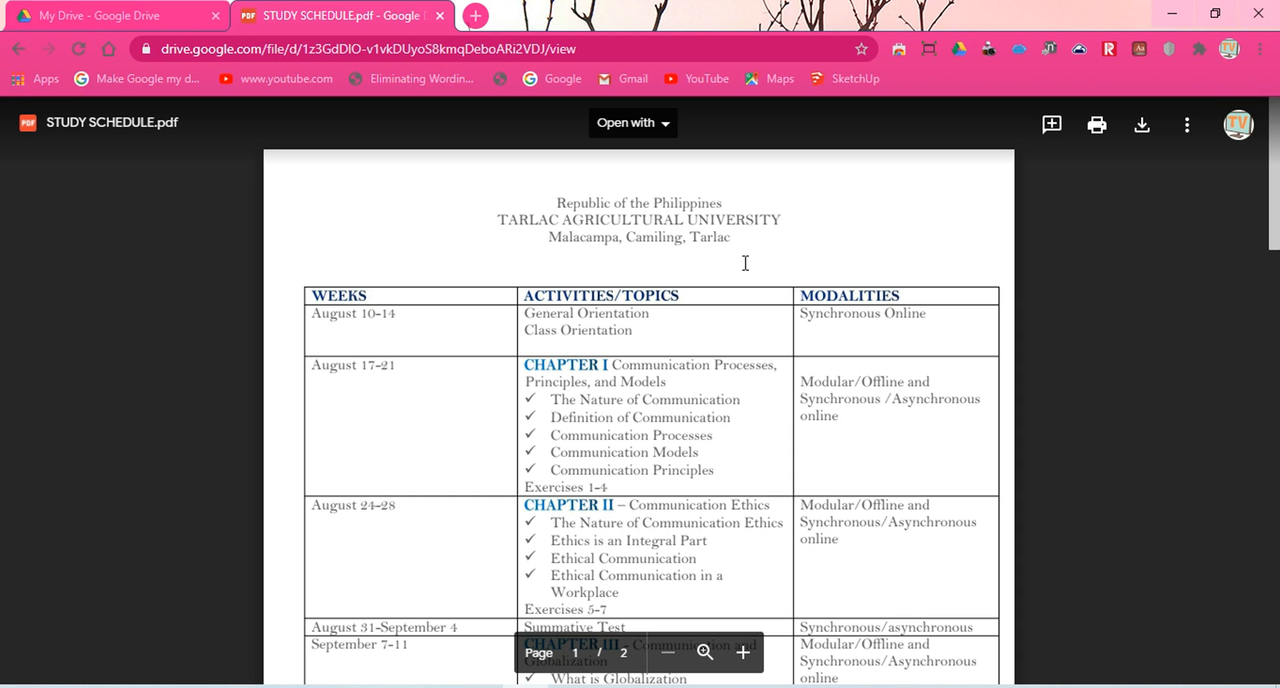
mouse_move(785, 221)
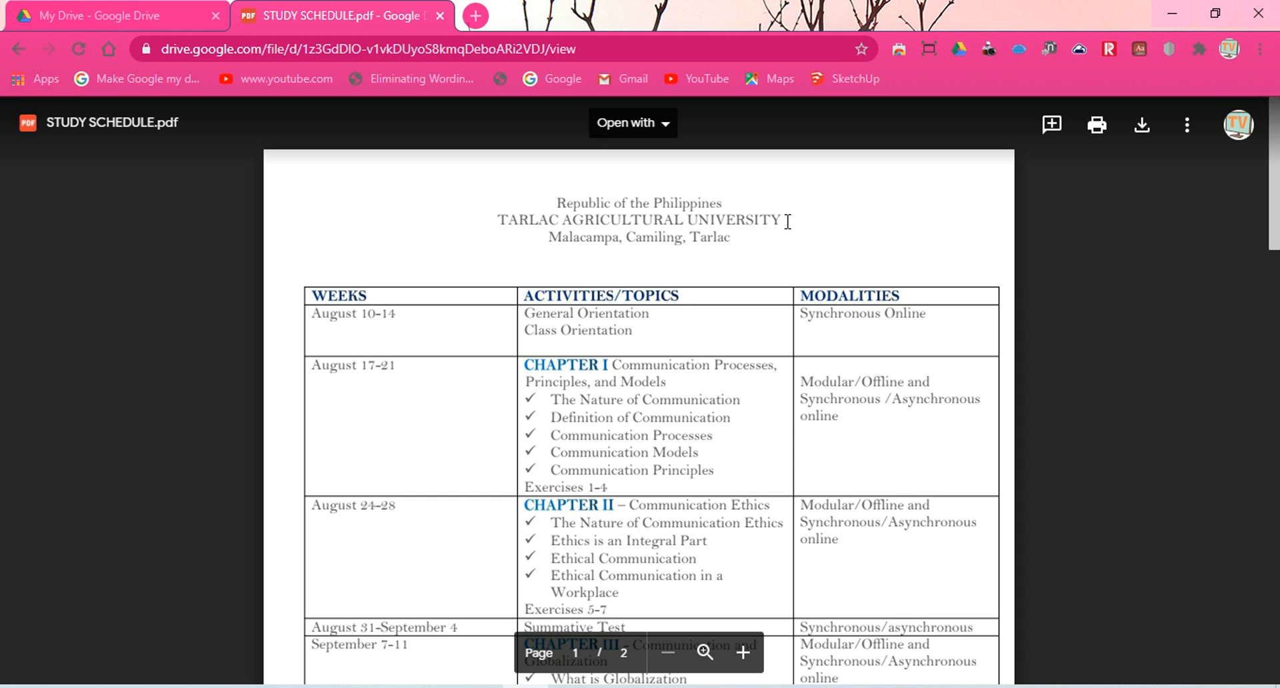
mouse_move(601, 300)
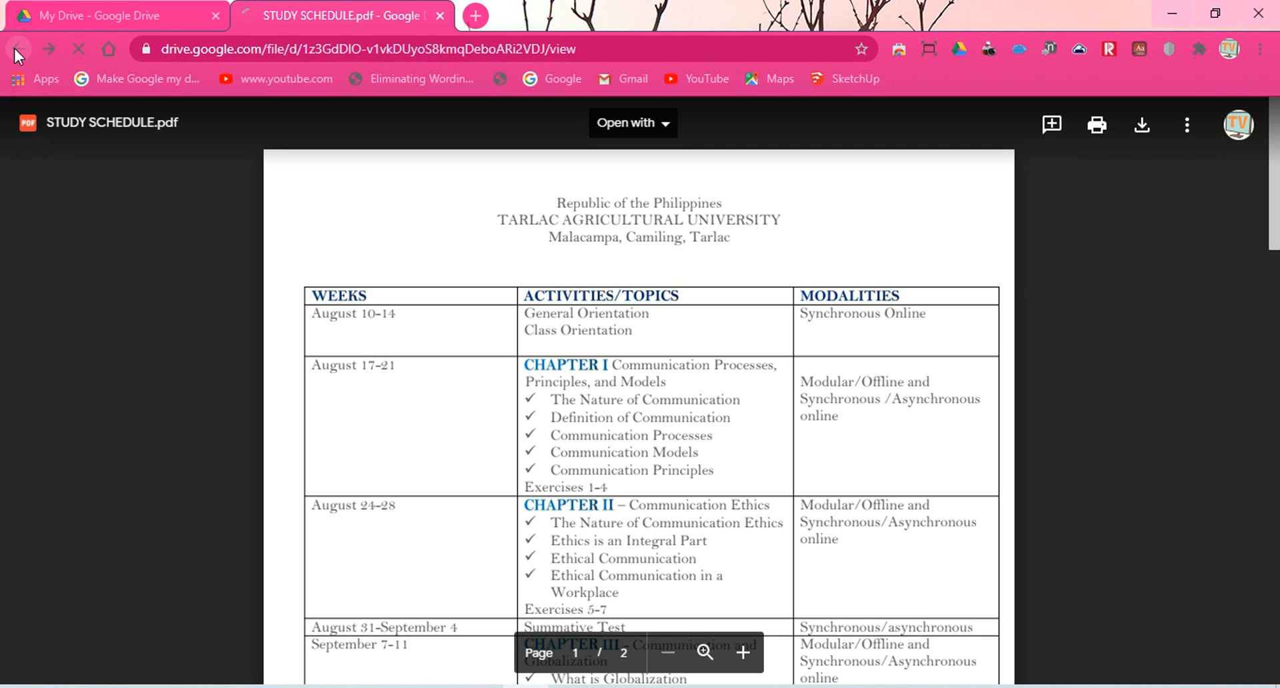
- Go back from the shared STUDY SCHEDULE.pdf page to the blank new tab
left_click(473, 15)
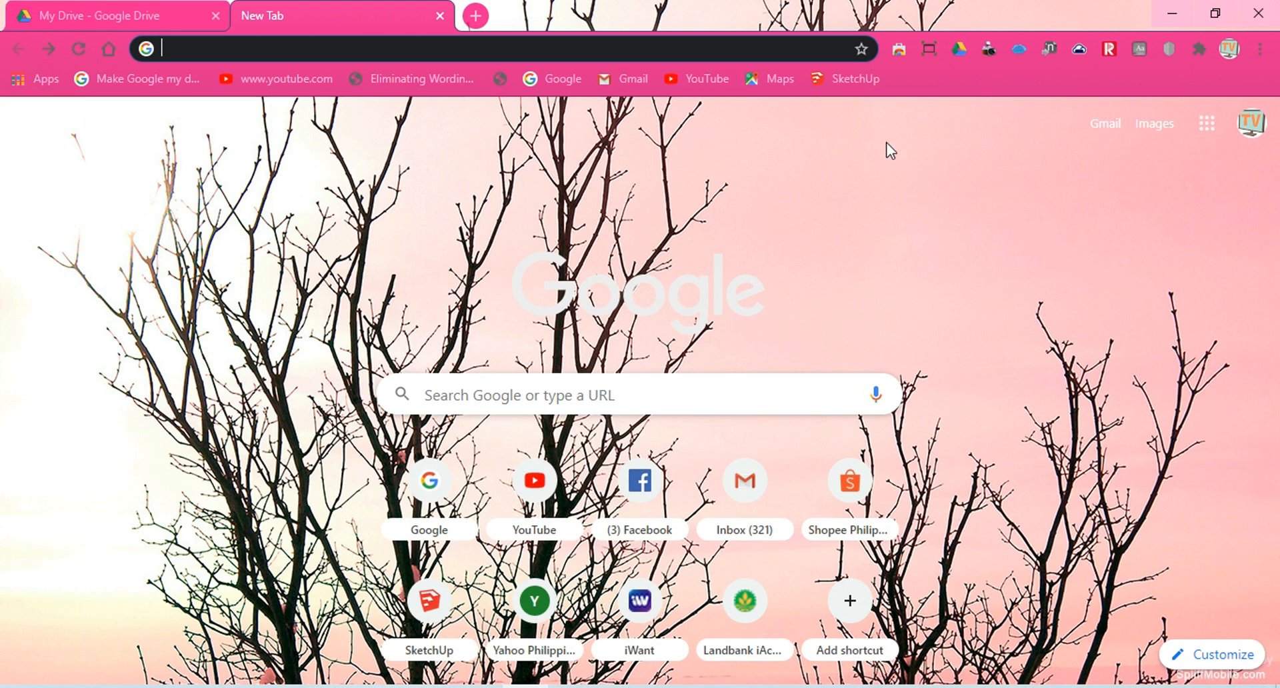
mouse_move(886, 186)
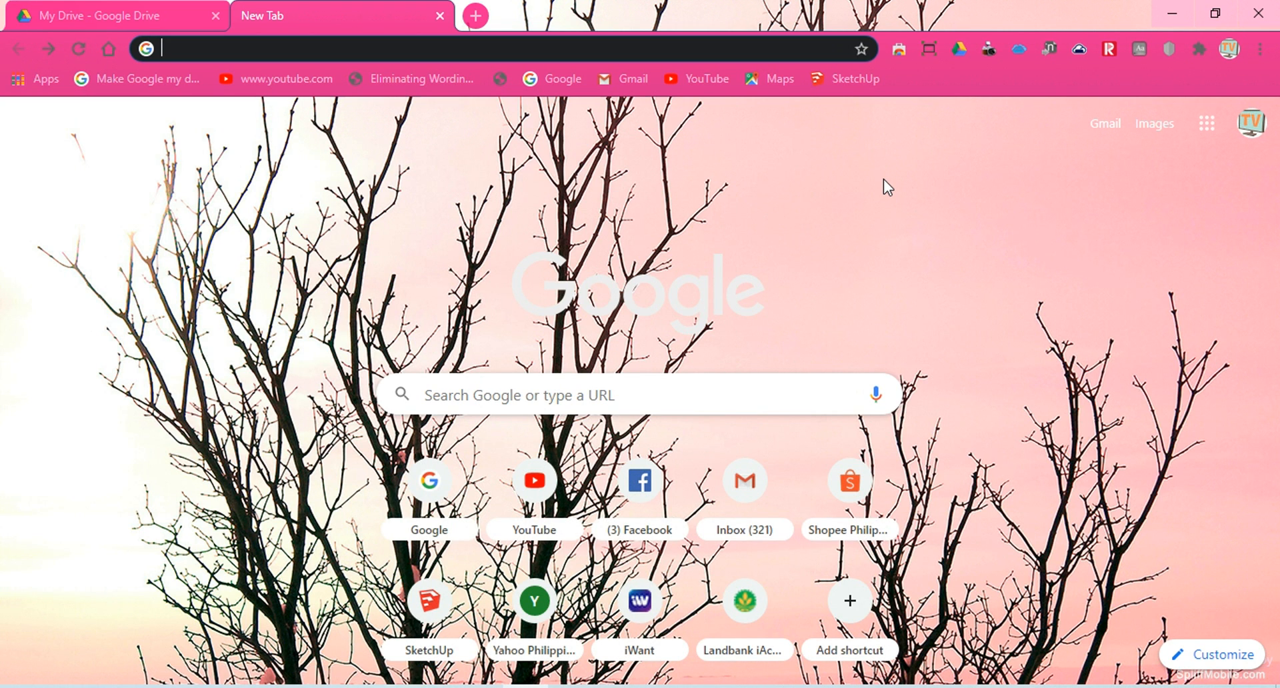
mouse_move(938, 426)
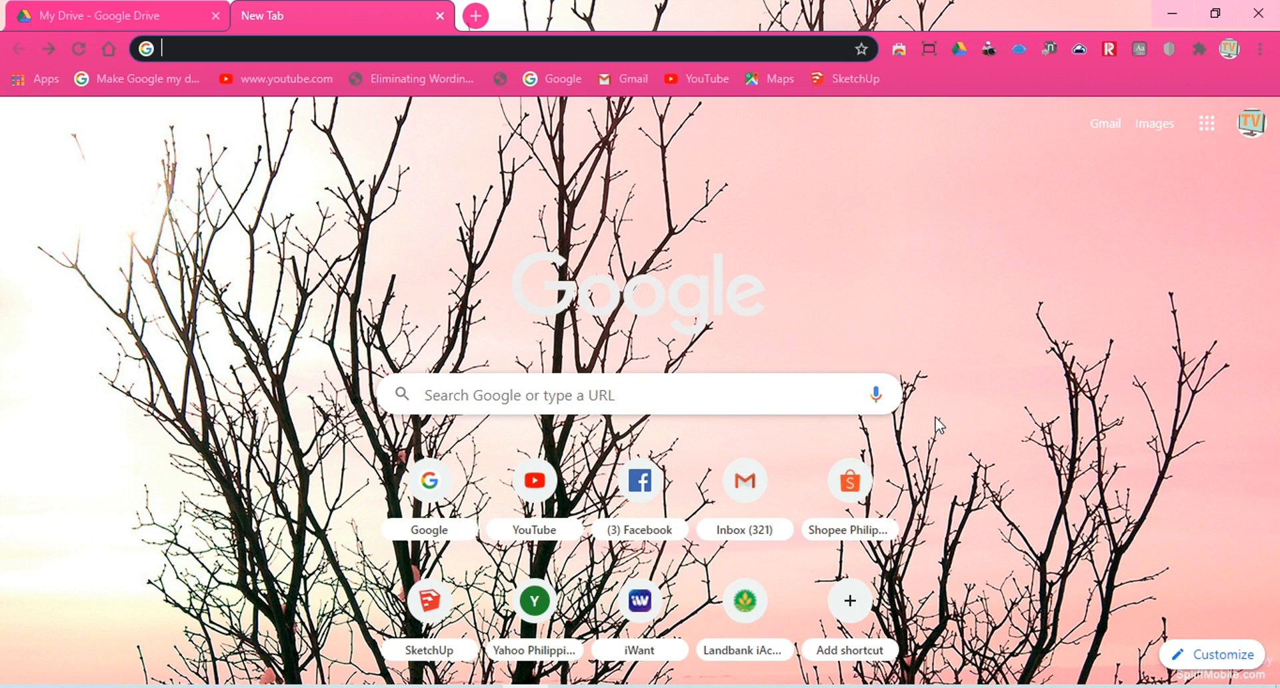
mouse_move(763, 251)
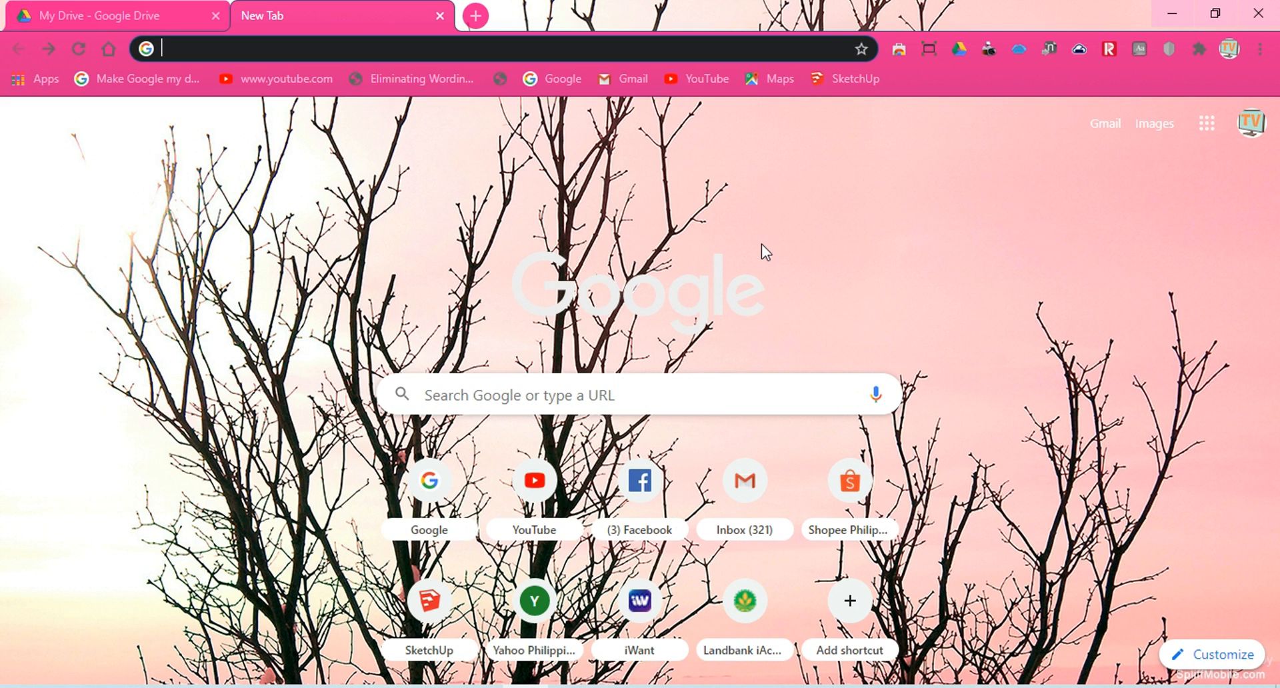